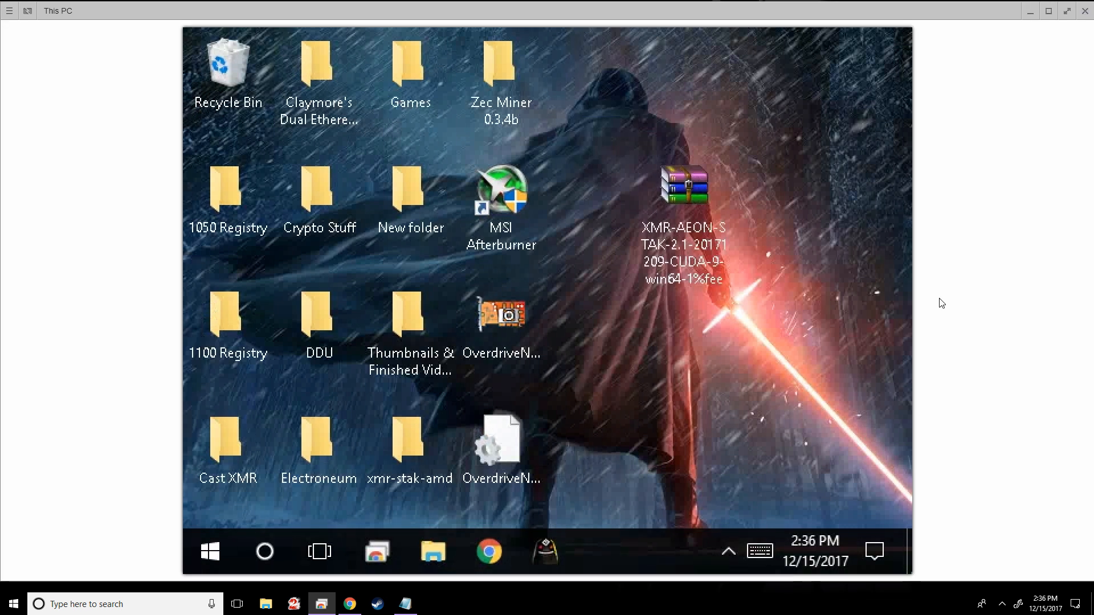
mouse_move(836, 322)
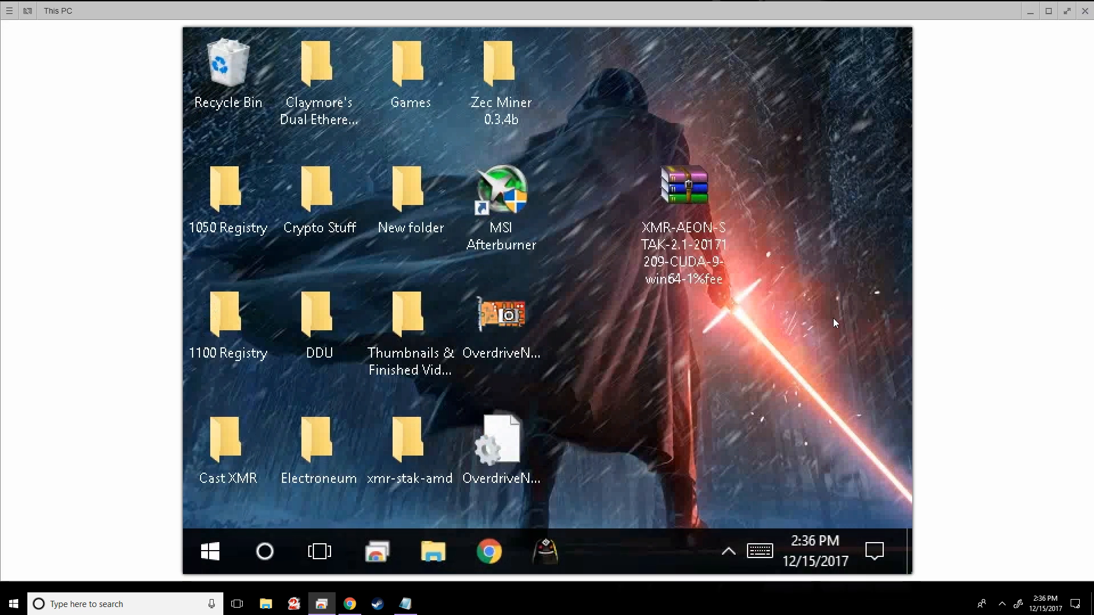
mouse_move(749, 241)
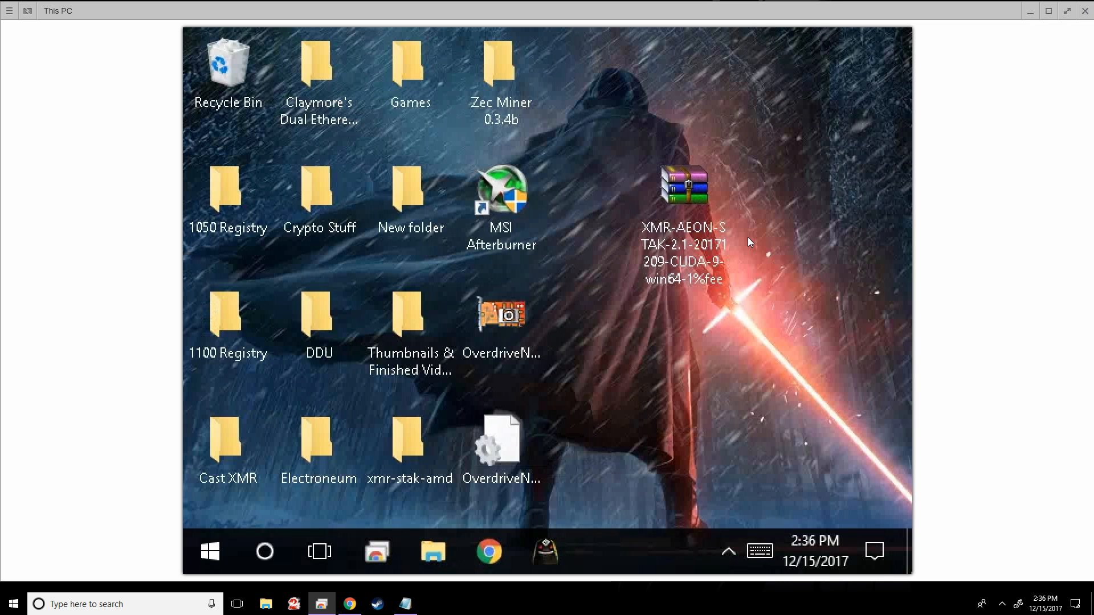
mouse_move(565, 406)
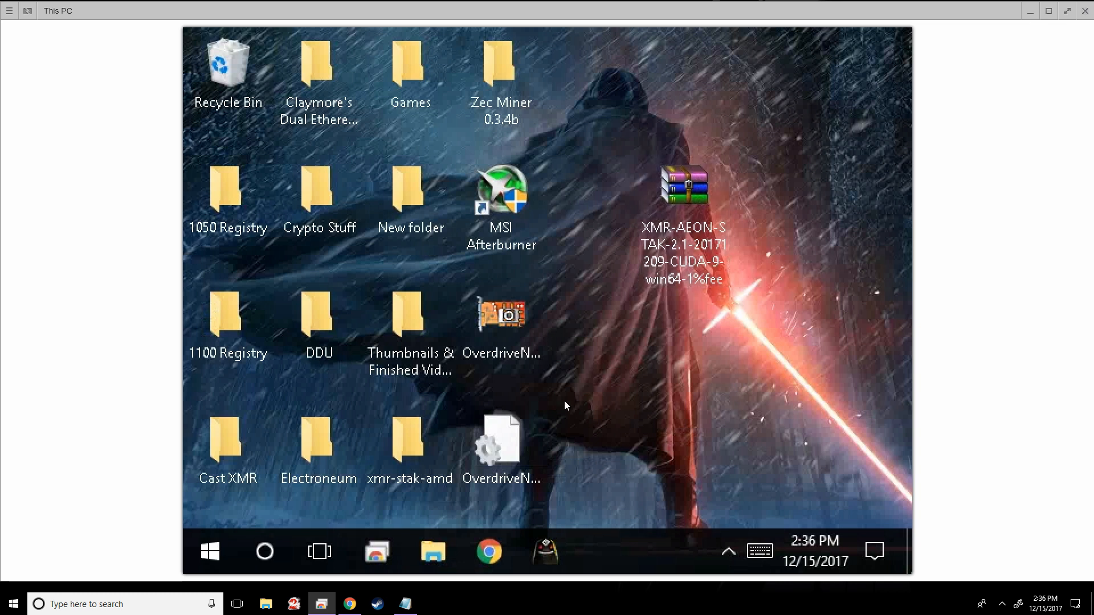
- Select the downloaded XMR-AEON-STAK zip on the desktop and unpack it with Extract Here
click(683, 226)
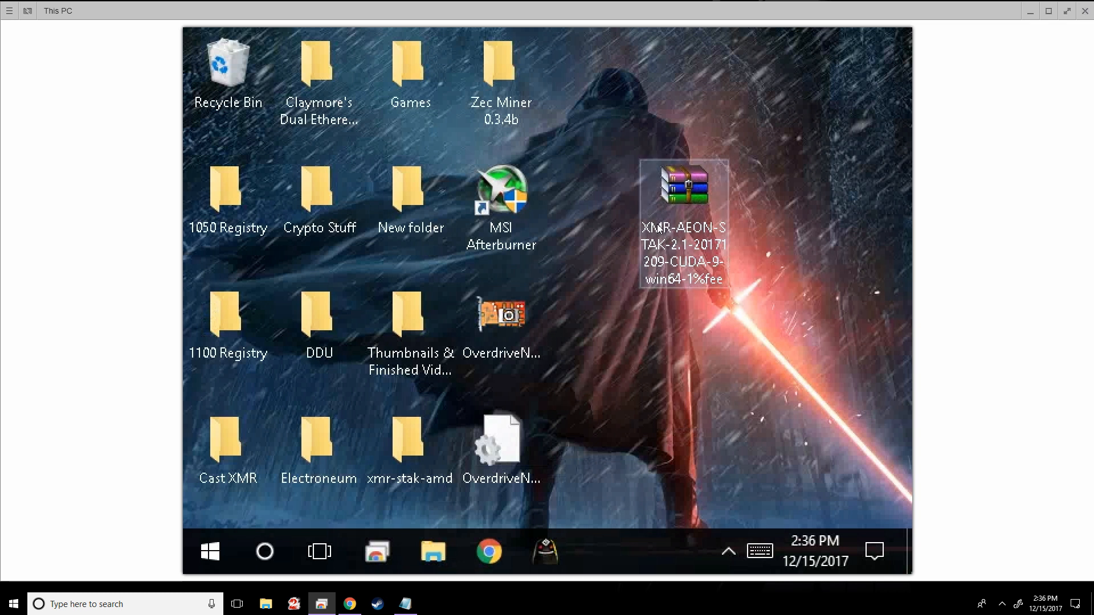
click(607, 325)
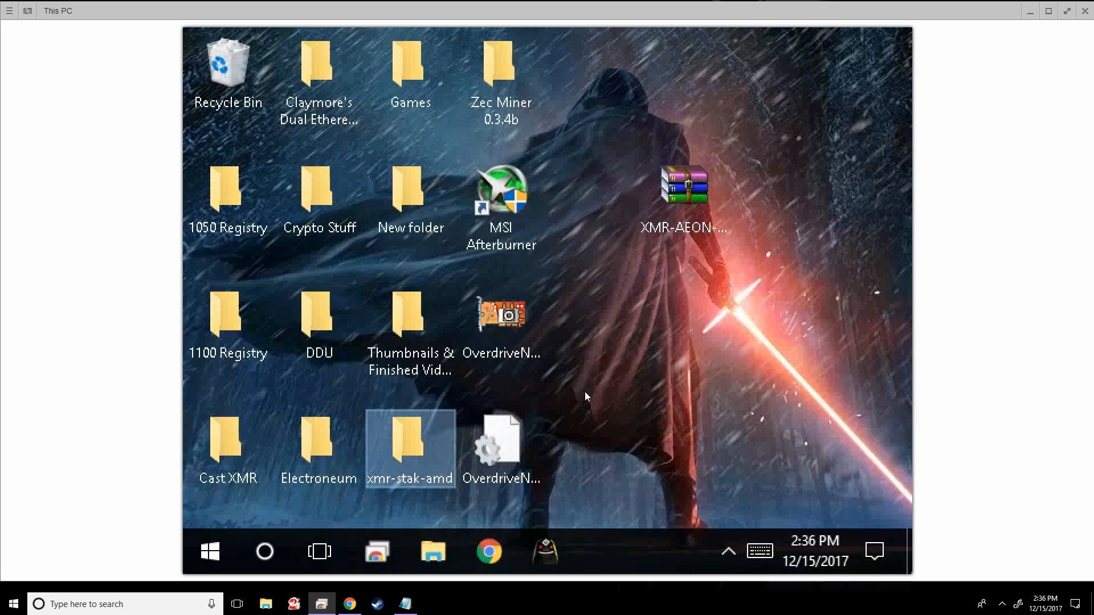
mouse_move(614, 359)
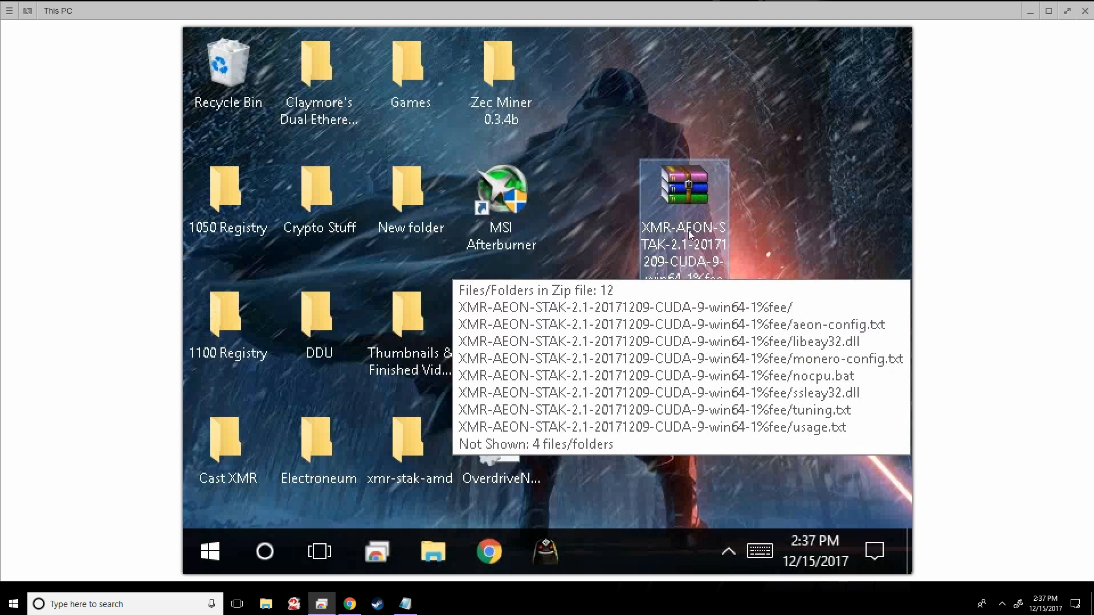
mouse_move(690, 240)
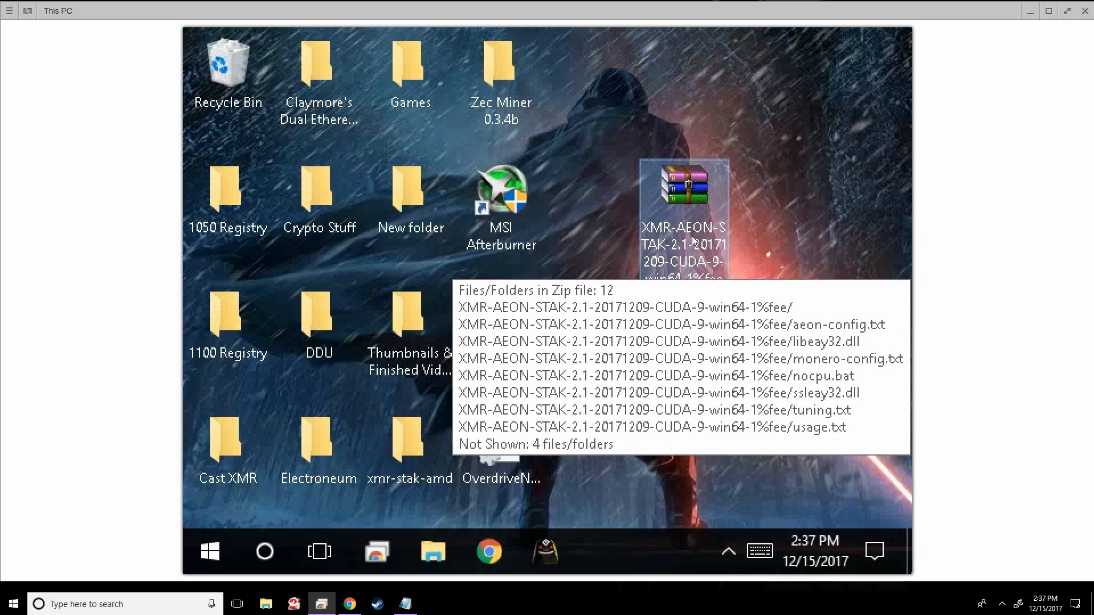
mouse_move(669, 212)
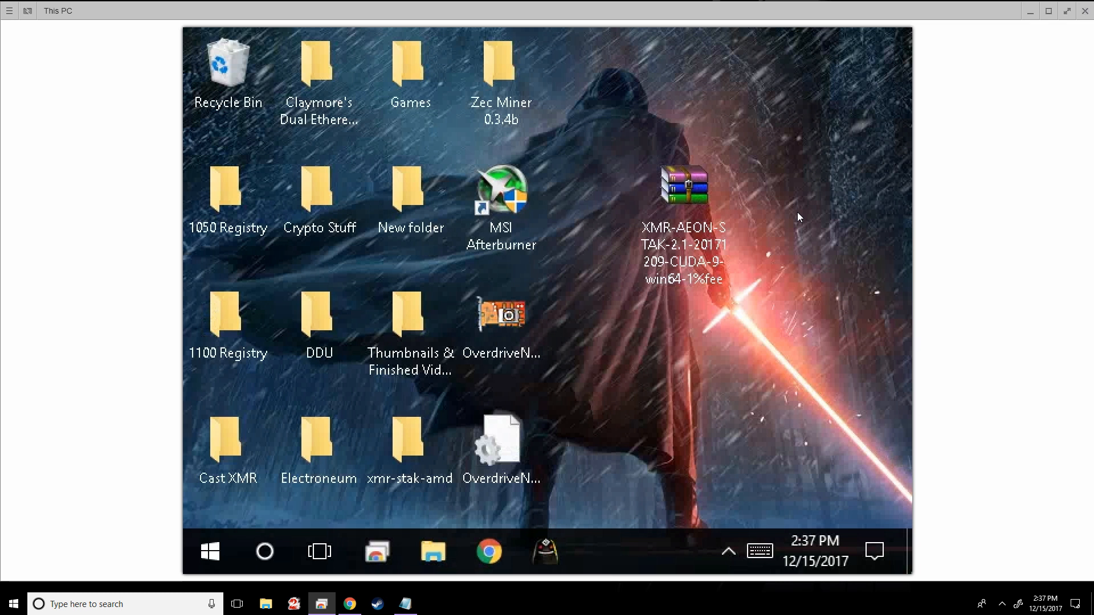
mouse_move(812, 205)
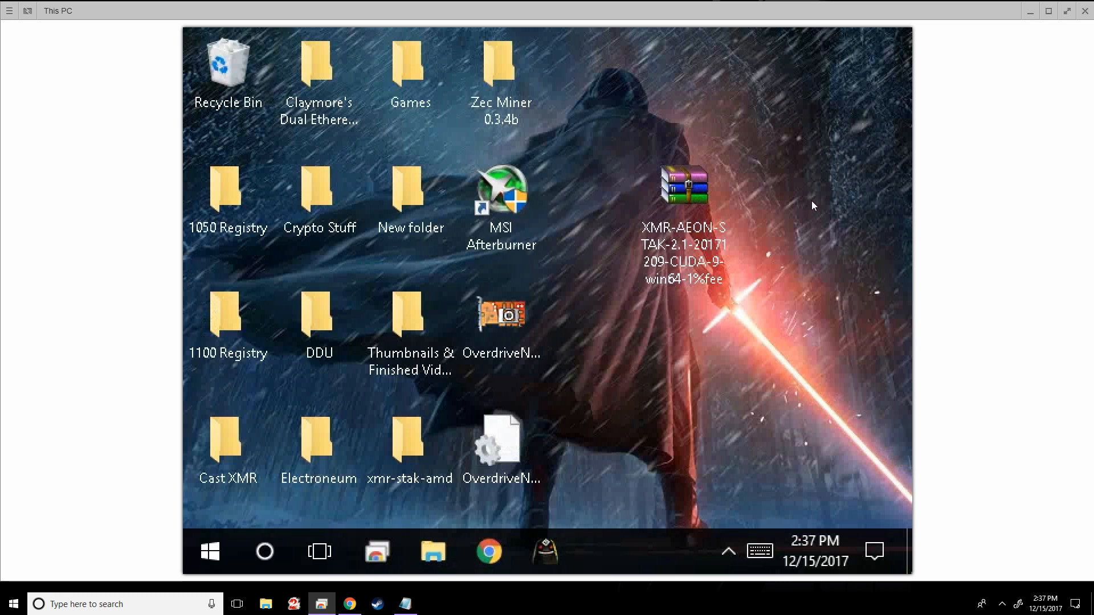
click(684, 188)
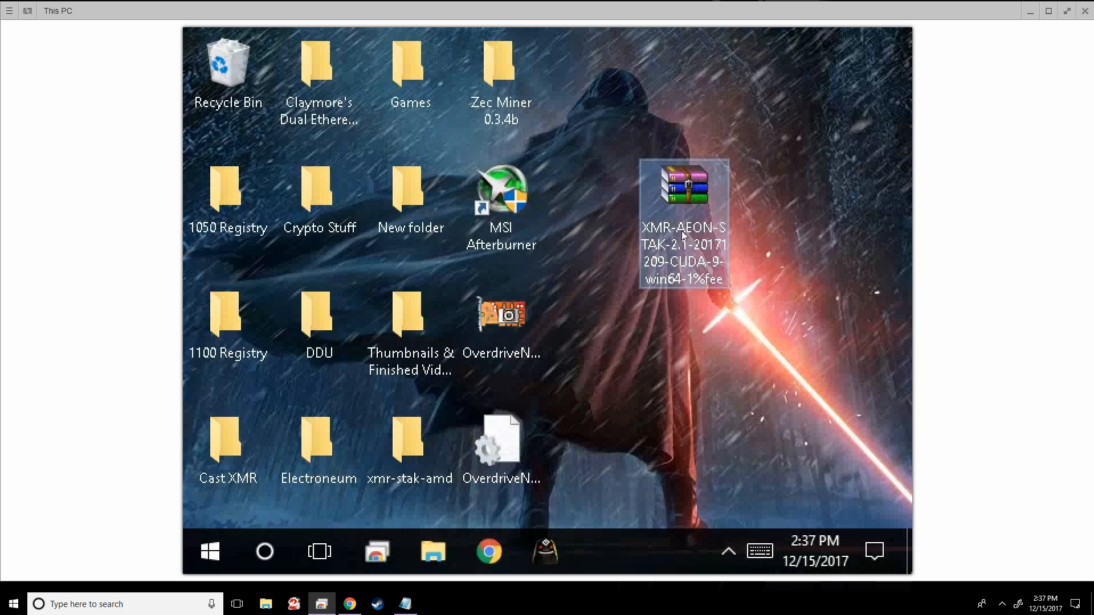
mouse_move(684, 188)
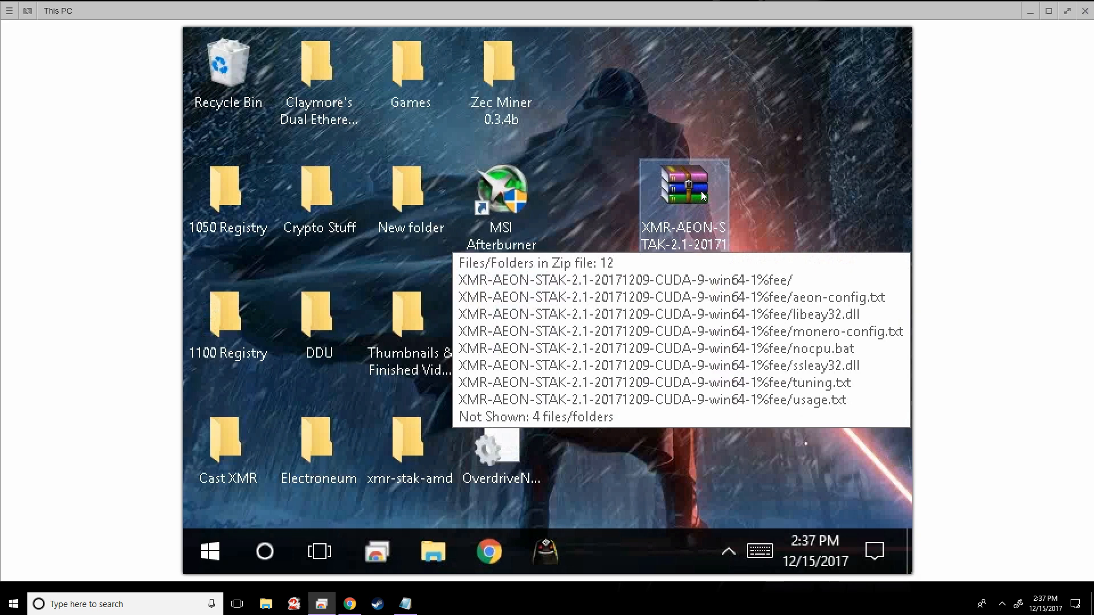
mouse_move(696, 228)
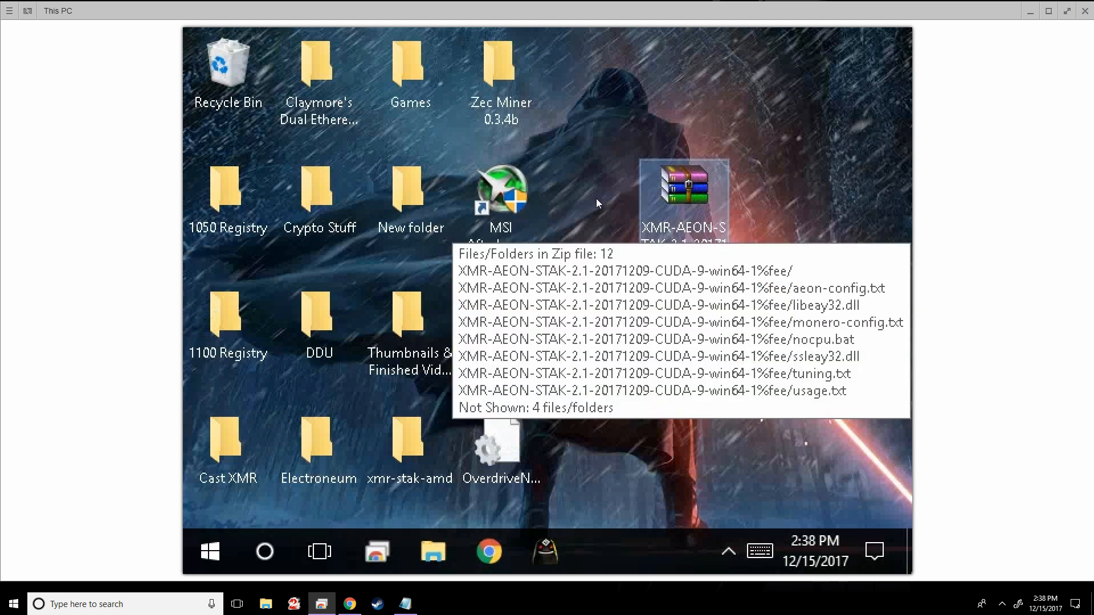
mouse_move(743, 183)
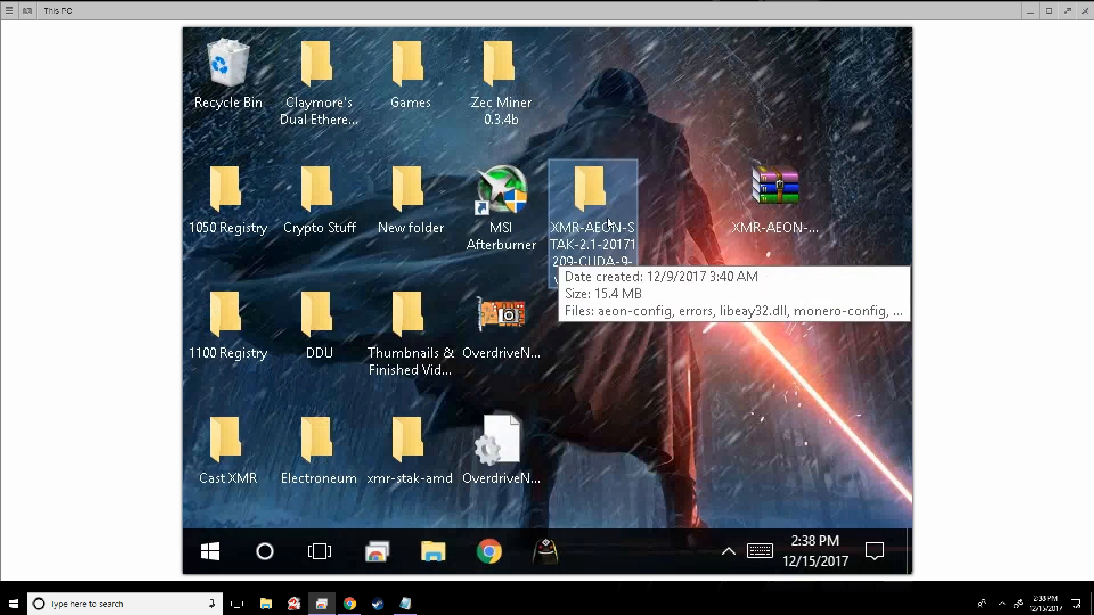
- Open the extracted XMR-AEON-STAK folder and launch xmr-stak.exe from its file list
double_click(593, 188)
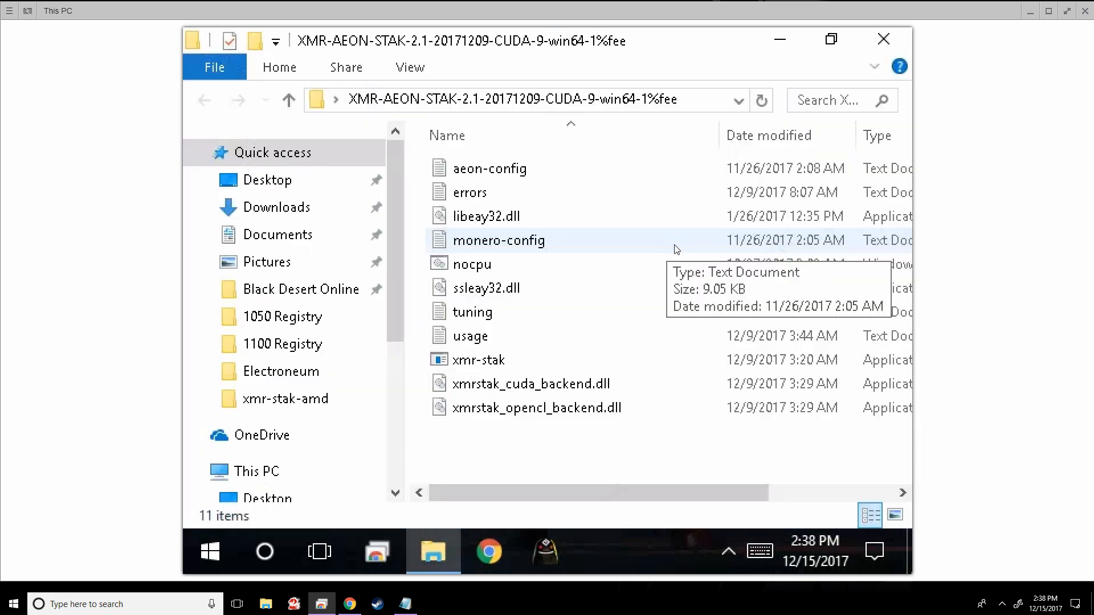
mouse_move(480, 226)
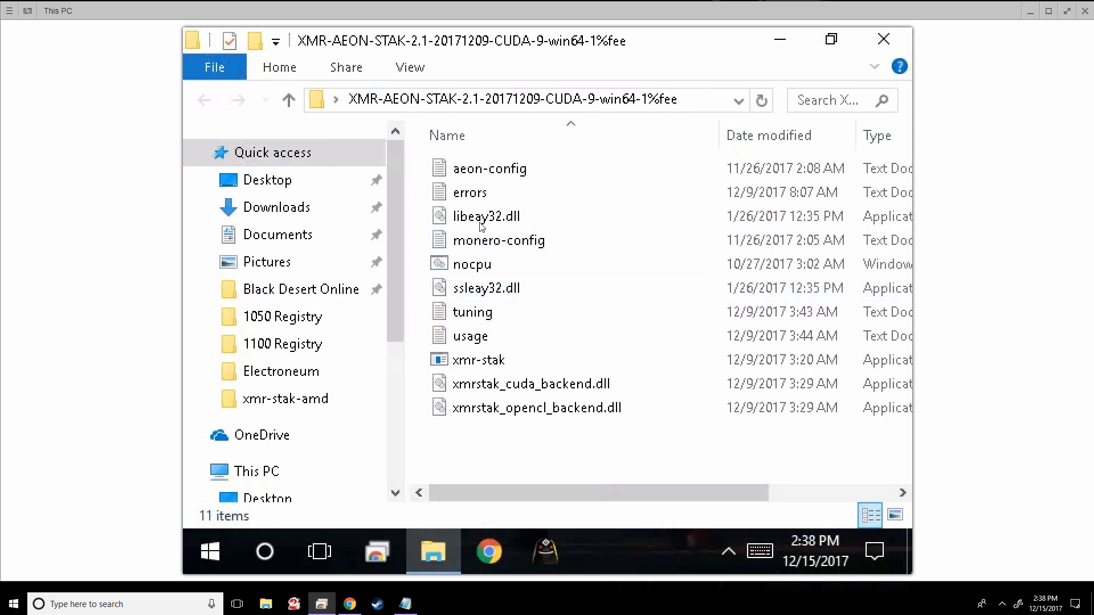
click(472, 312)
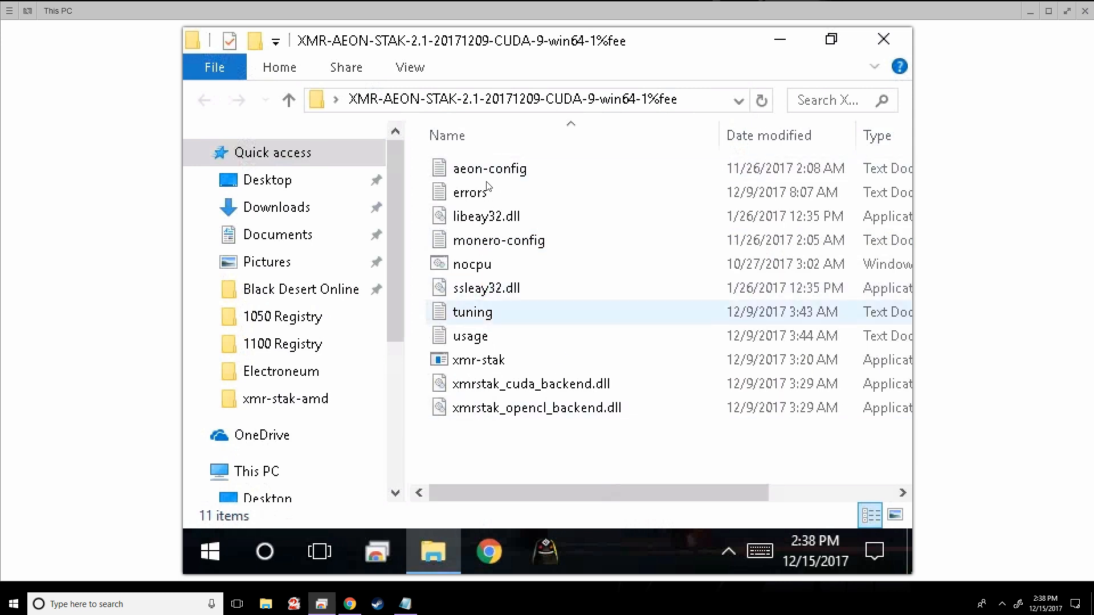
mouse_move(489, 169)
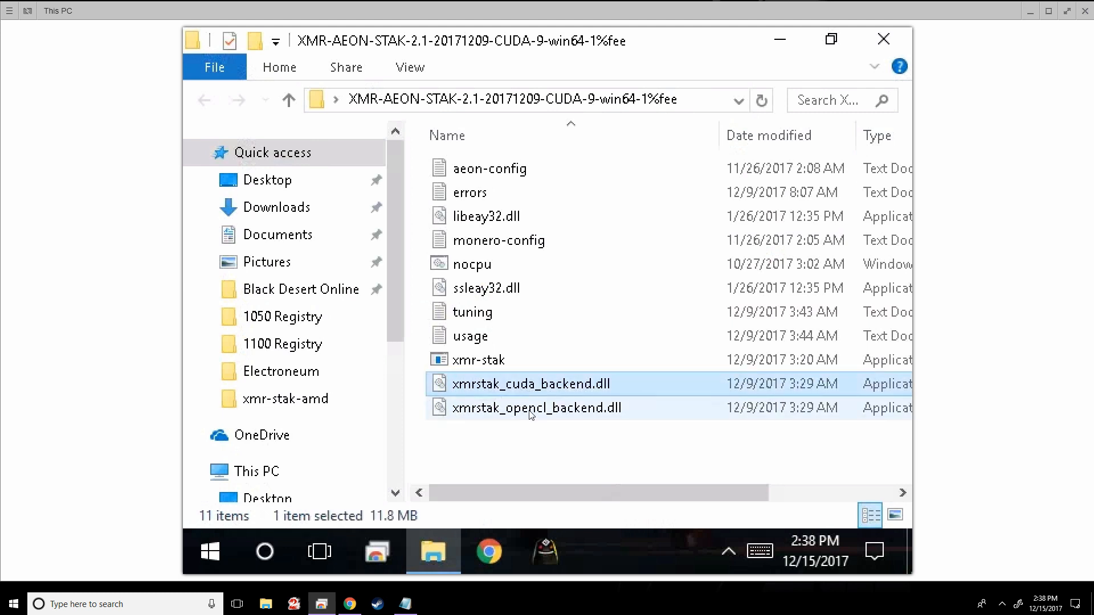
click(537, 408)
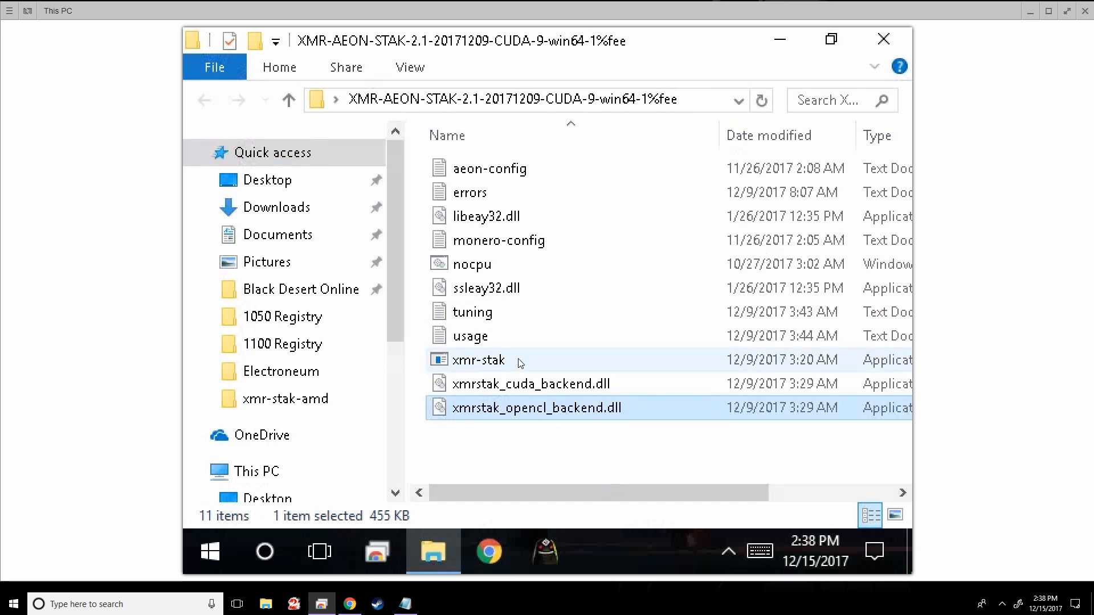
click(480, 359)
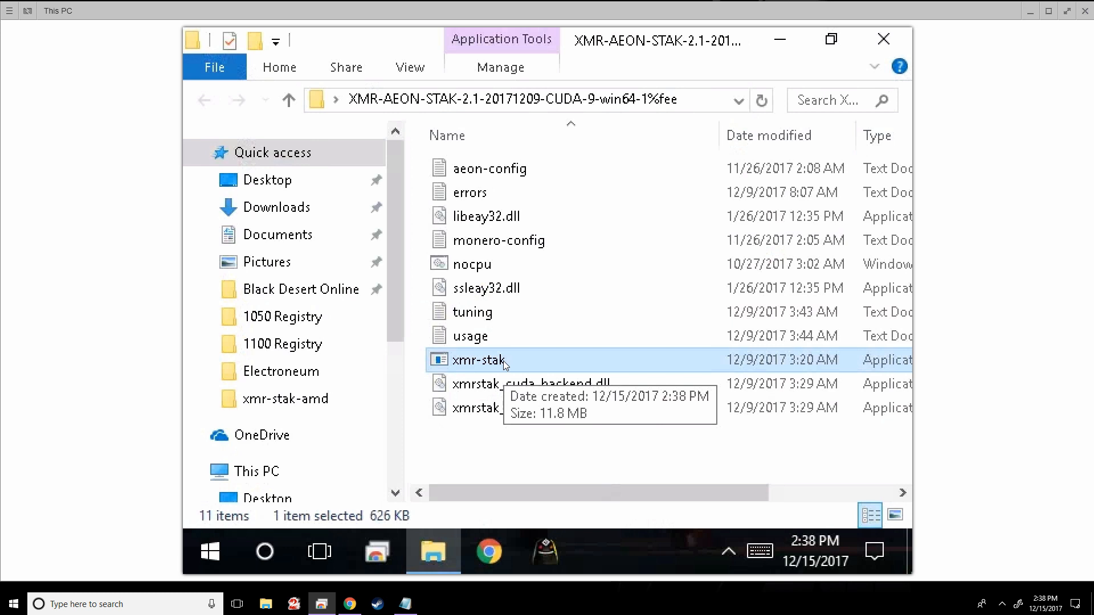
double_click(480, 360)
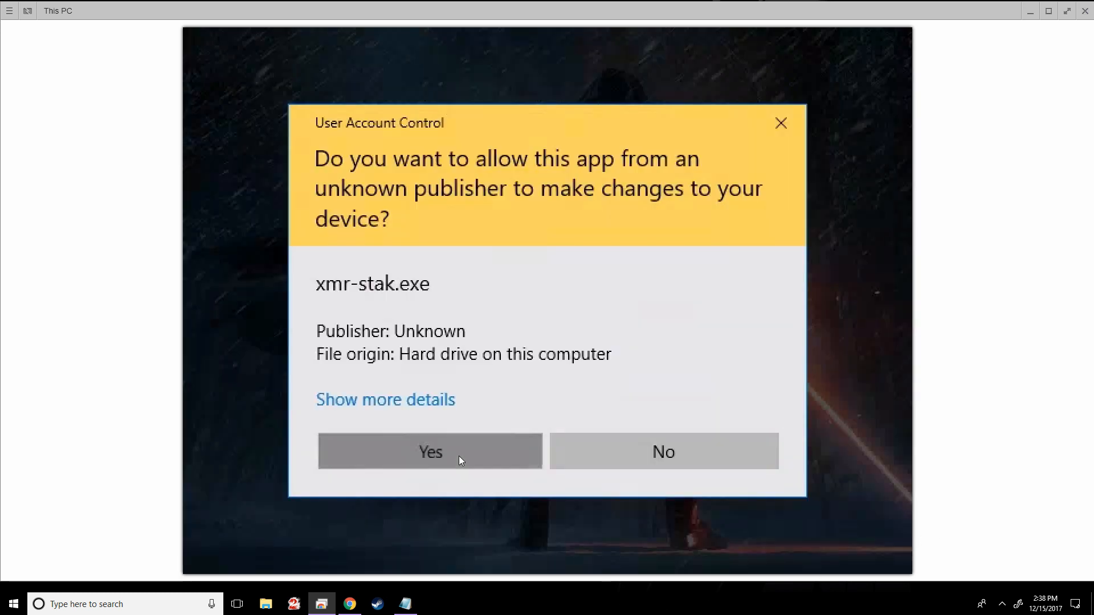
- Approve the User Account Control prompt so xmr-stak runs as administrator
click(429, 451)
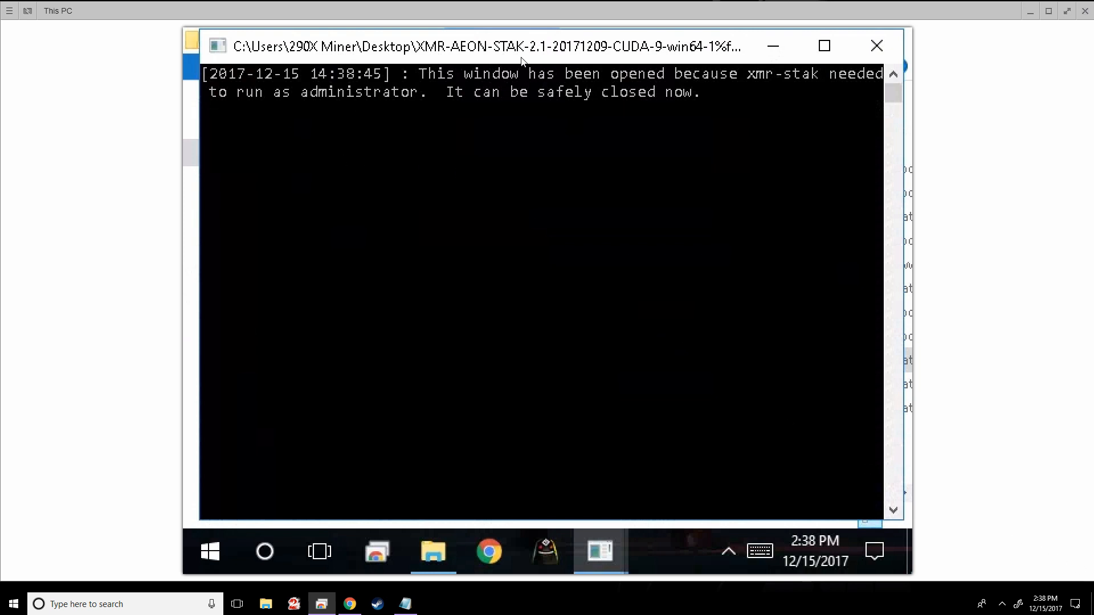
mouse_move(348, 124)
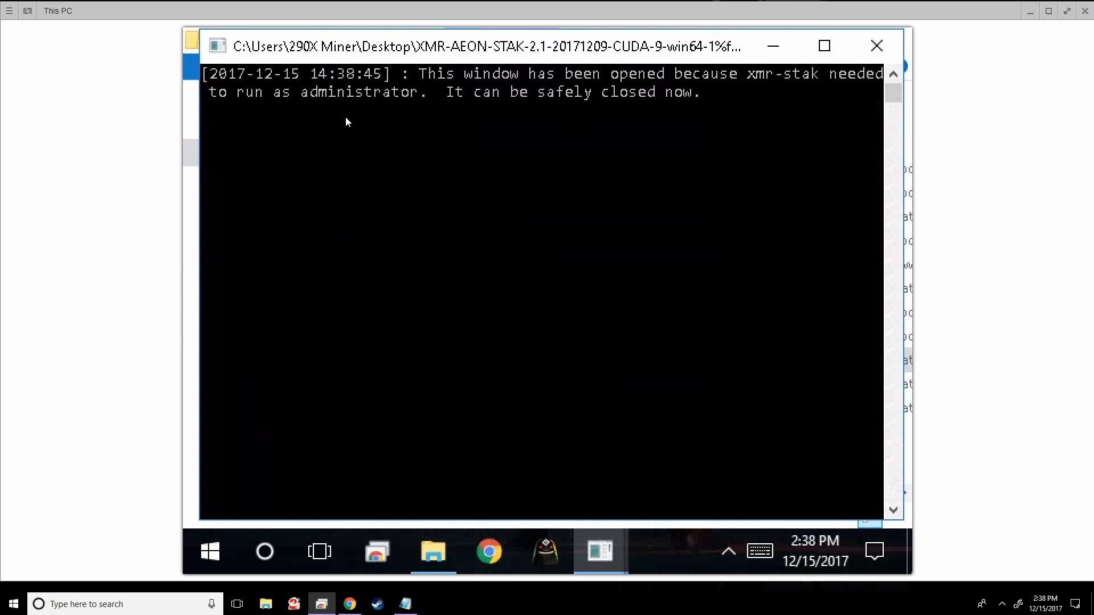
mouse_move(390, 129)
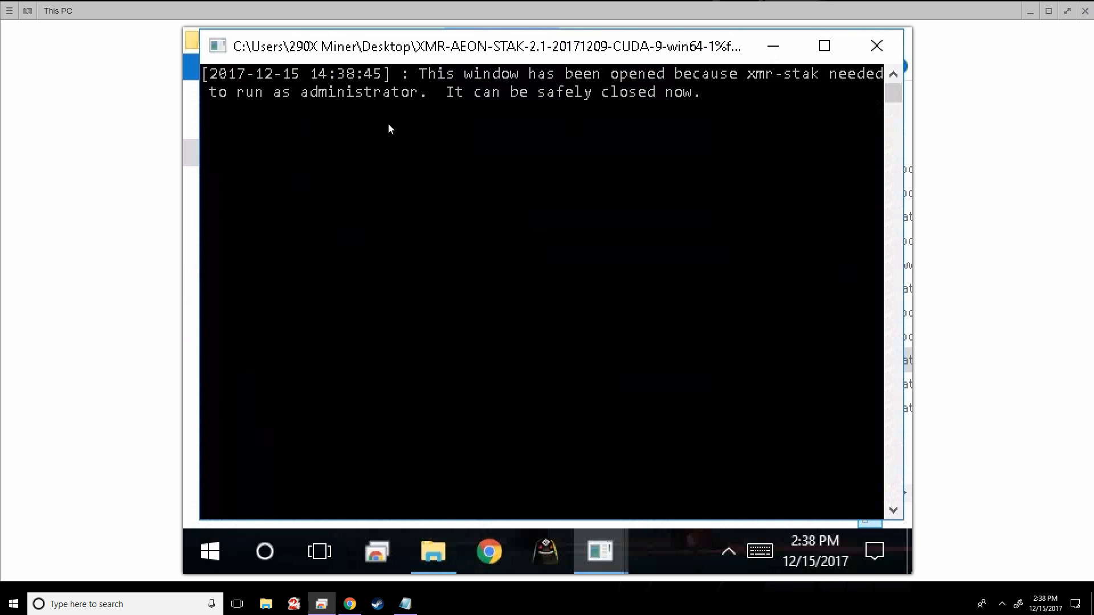
mouse_move(404, 62)
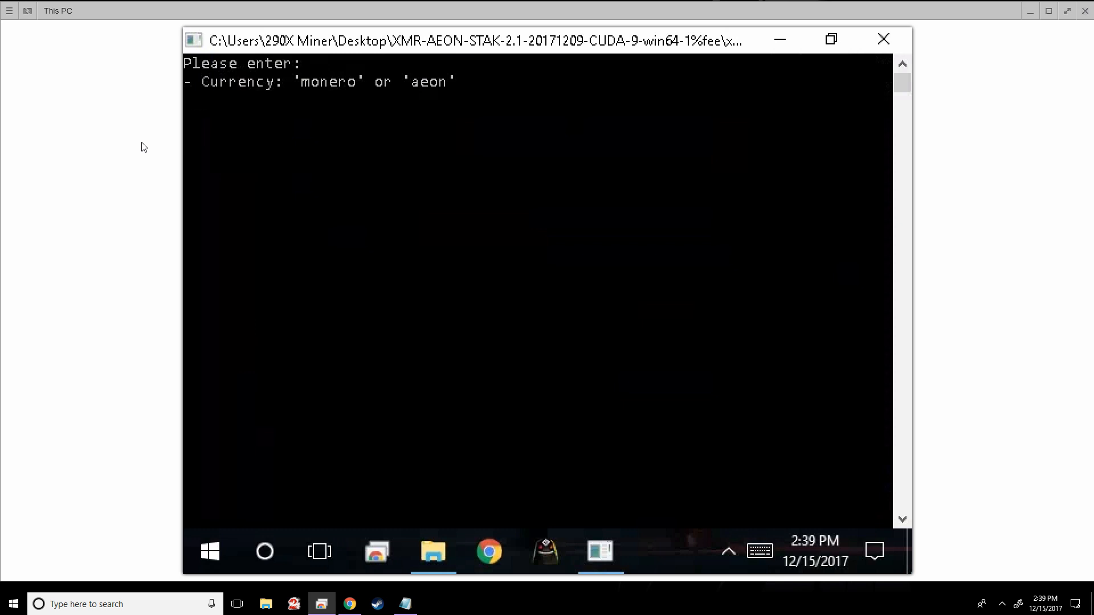
- Answer monero as the currency and pool.electroneum.space:3333 as the pool address
text(monero)
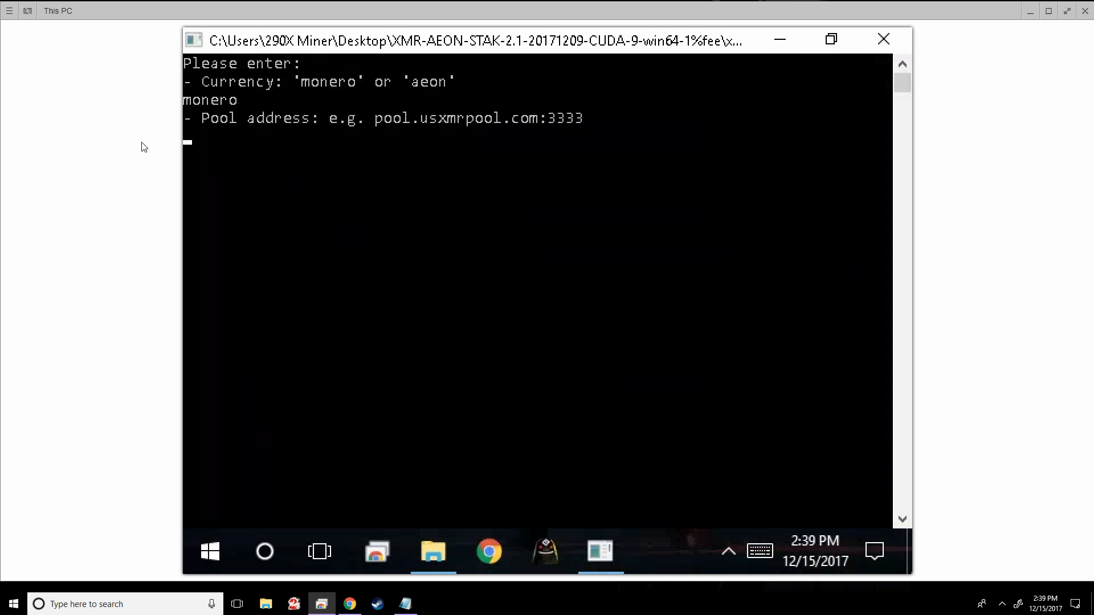
mouse_move(313, 139)
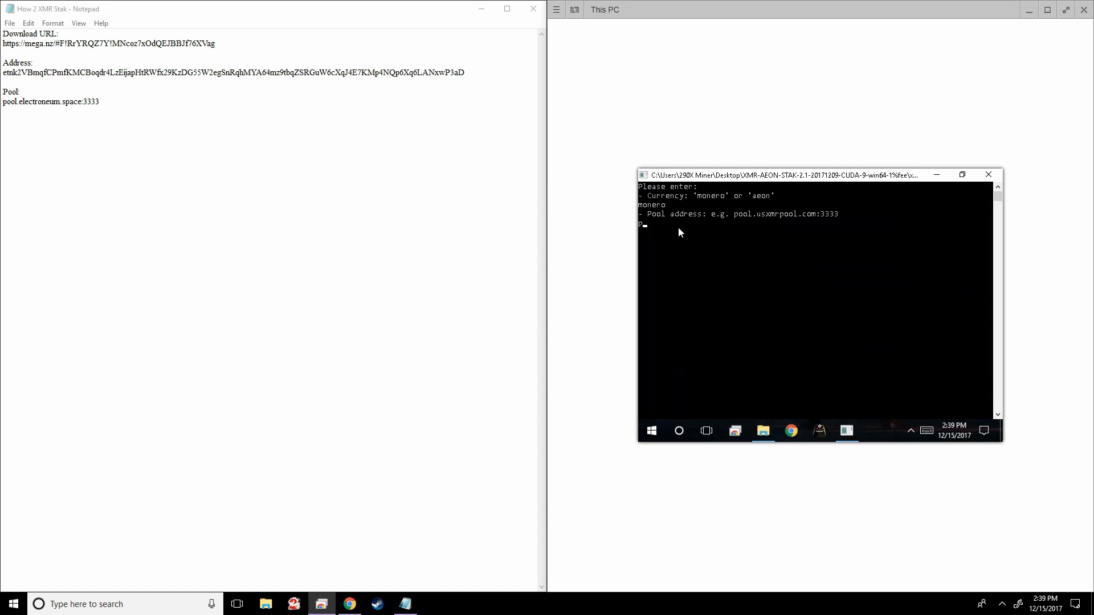
text(pool.e)
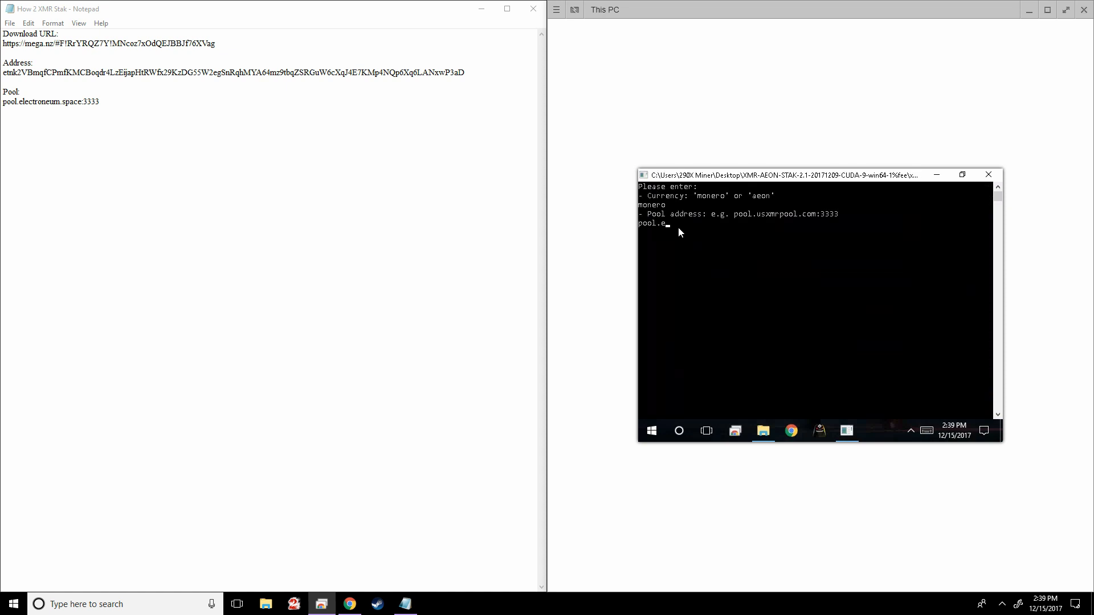
text(lectroneum)
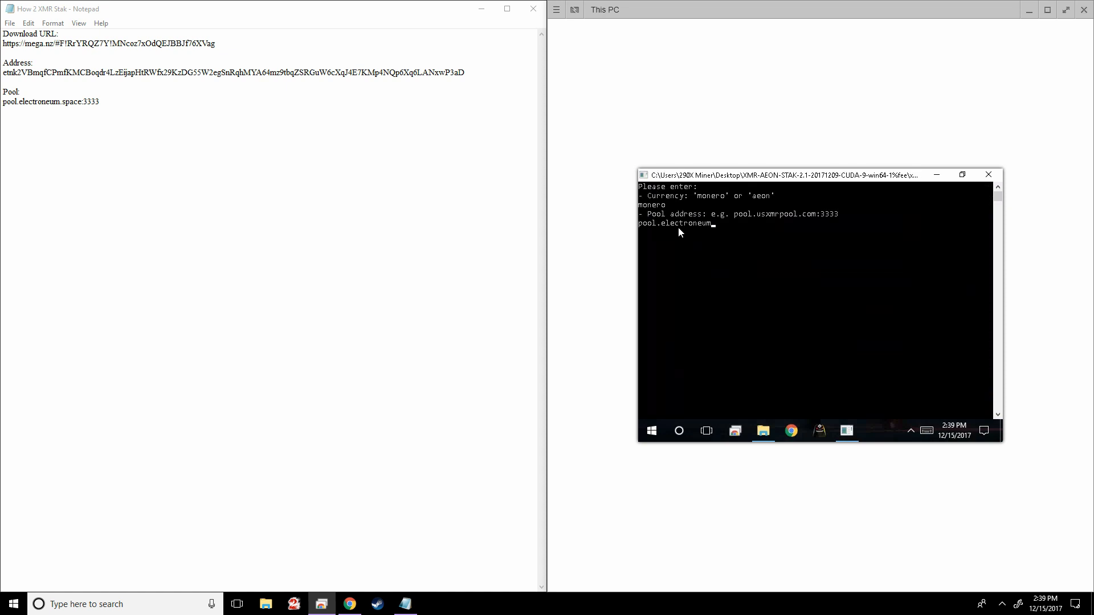
text(.space:)
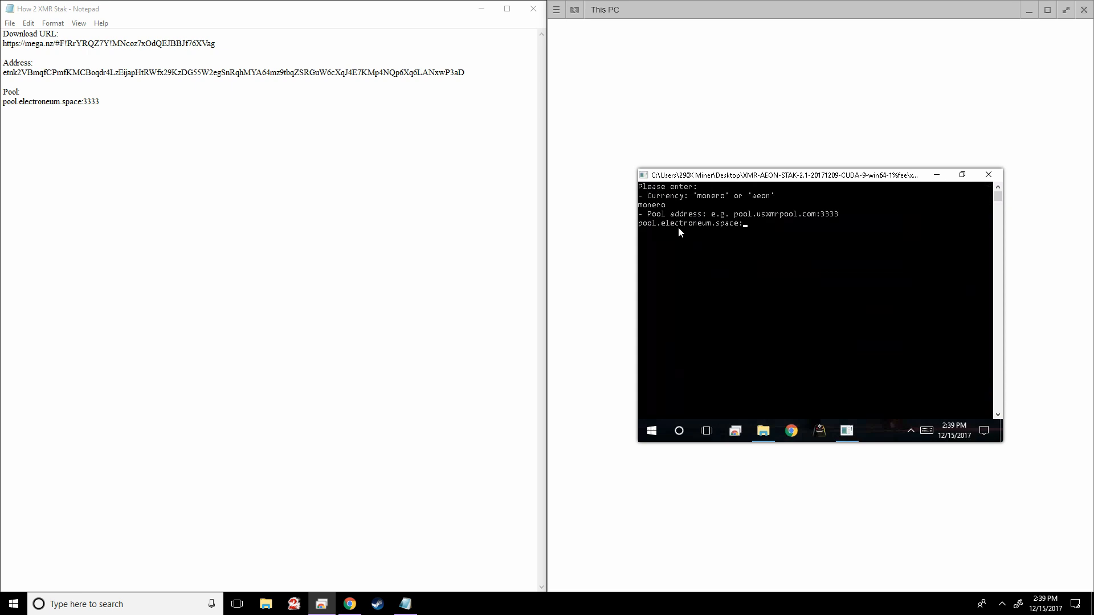
text(3333)
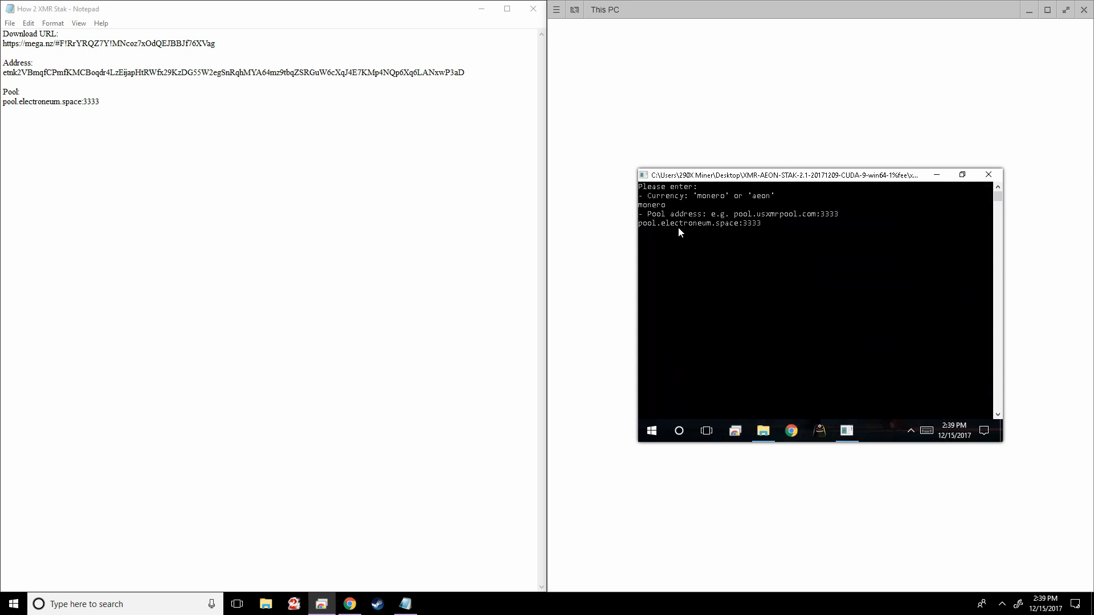
key(enter)
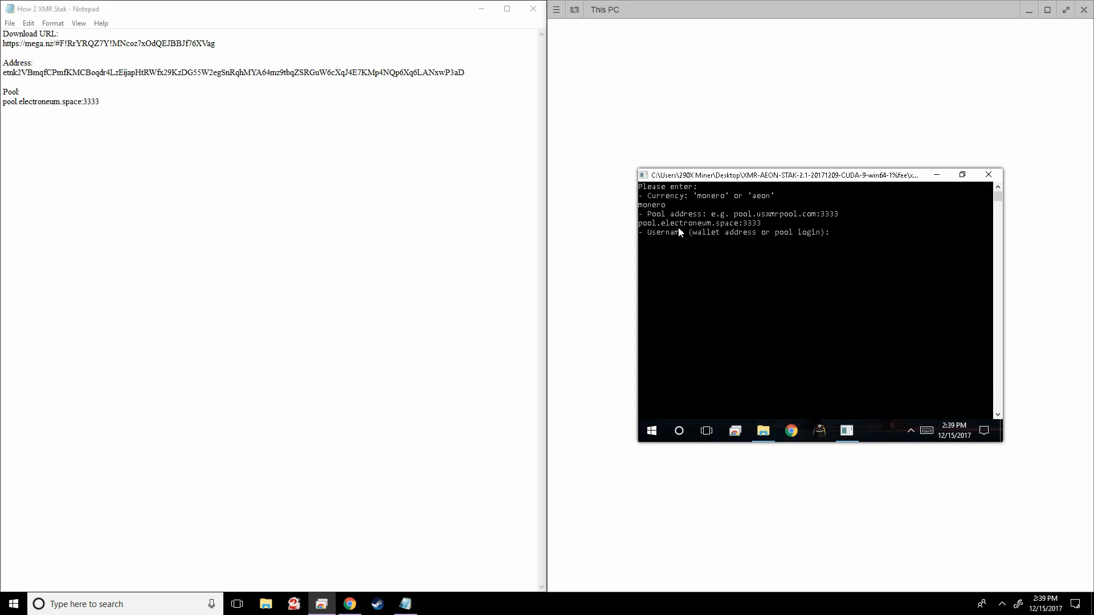
mouse_move(681, 267)
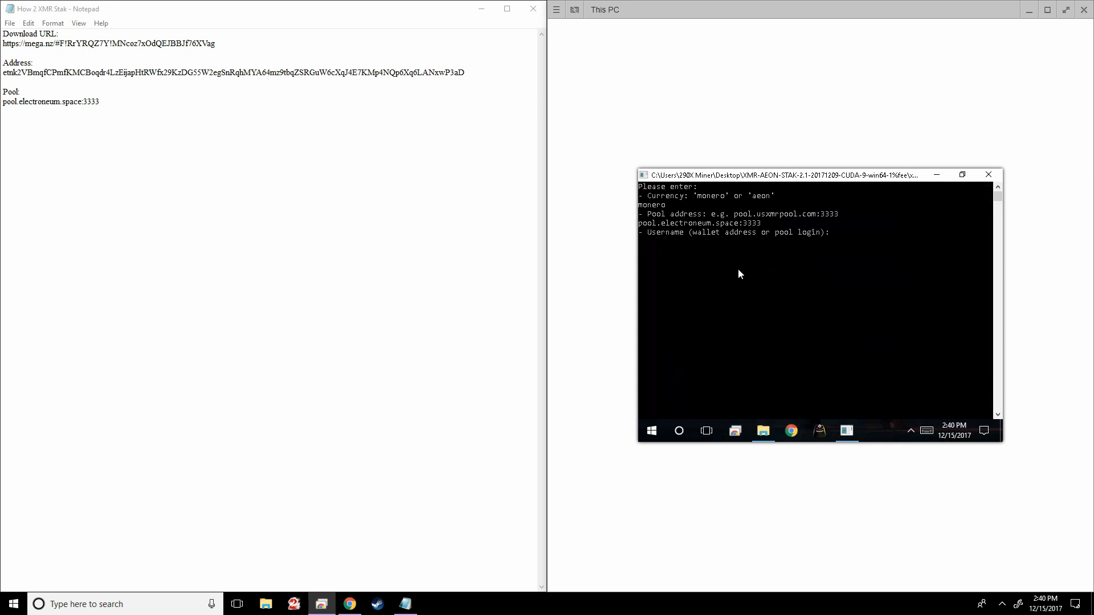
mouse_move(670, 253)
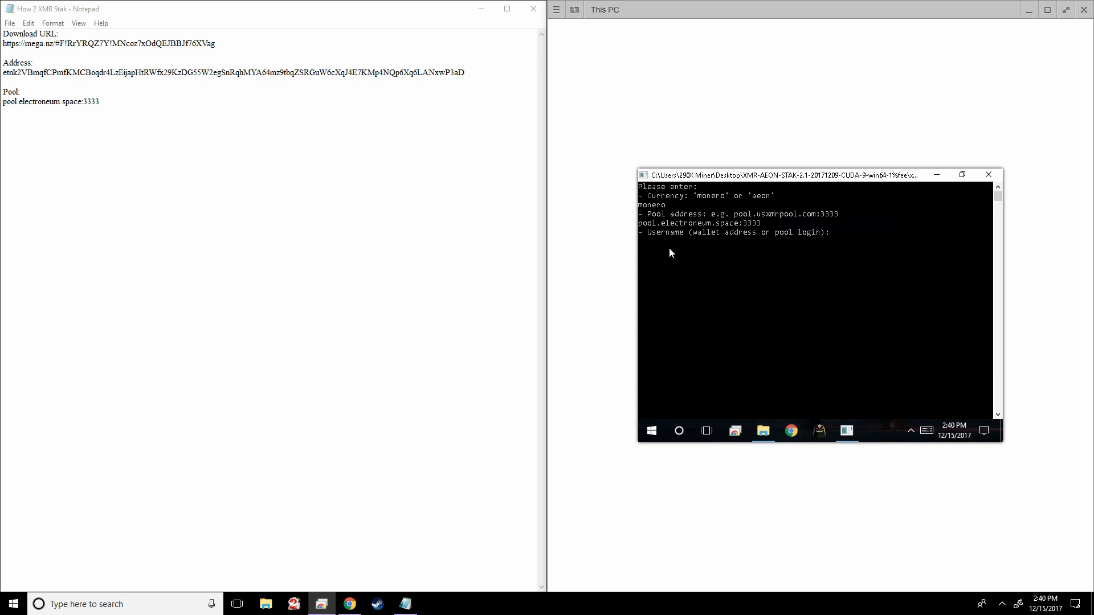
mouse_move(769, 240)
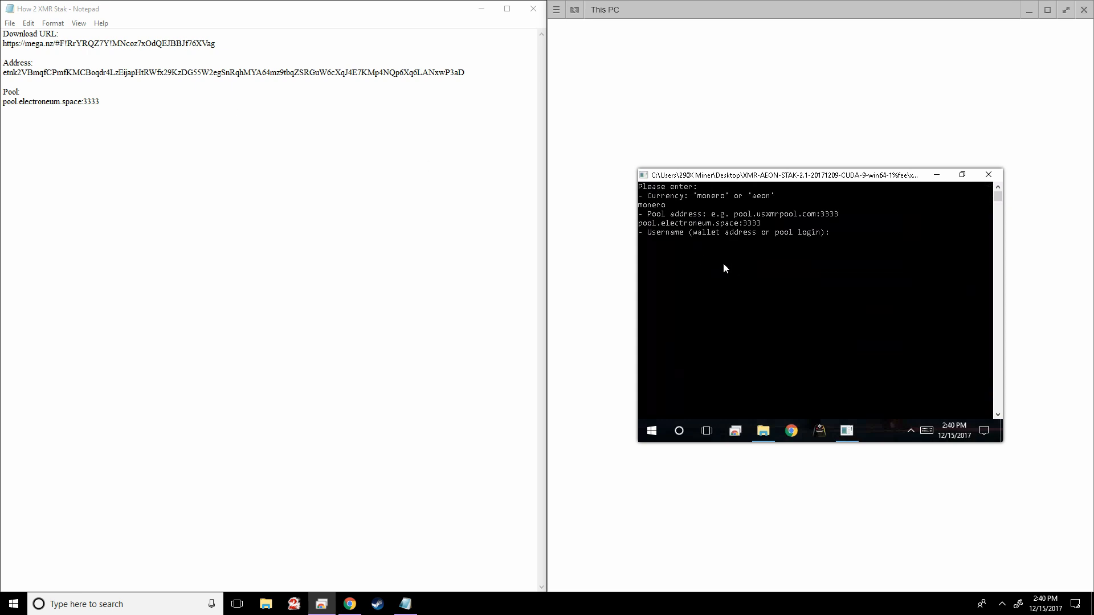
mouse_move(691, 258)
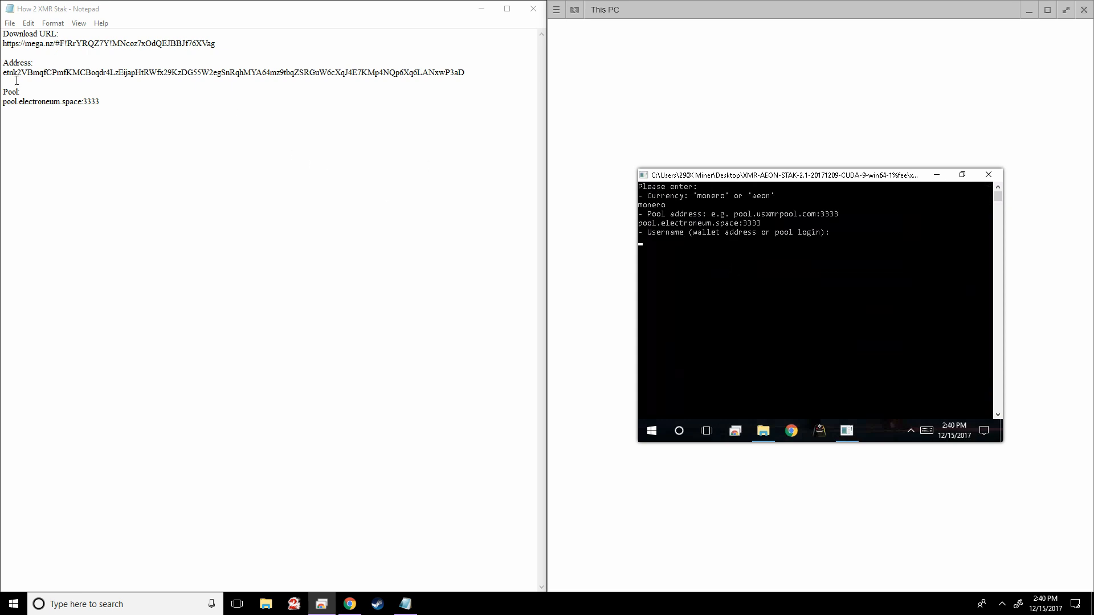
mouse_move(196, 71)
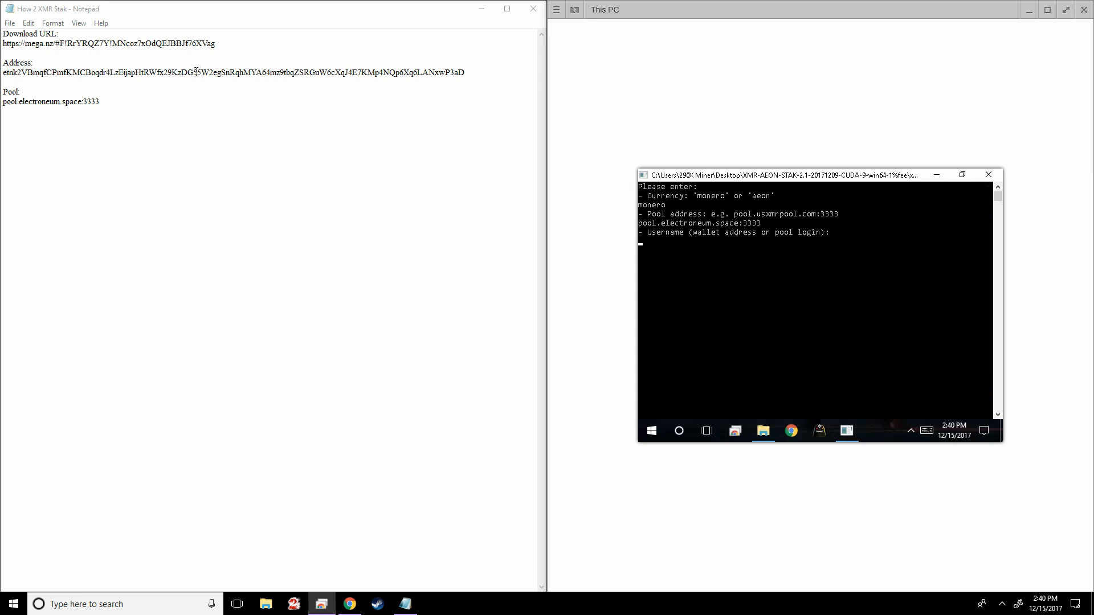
mouse_move(669, 253)
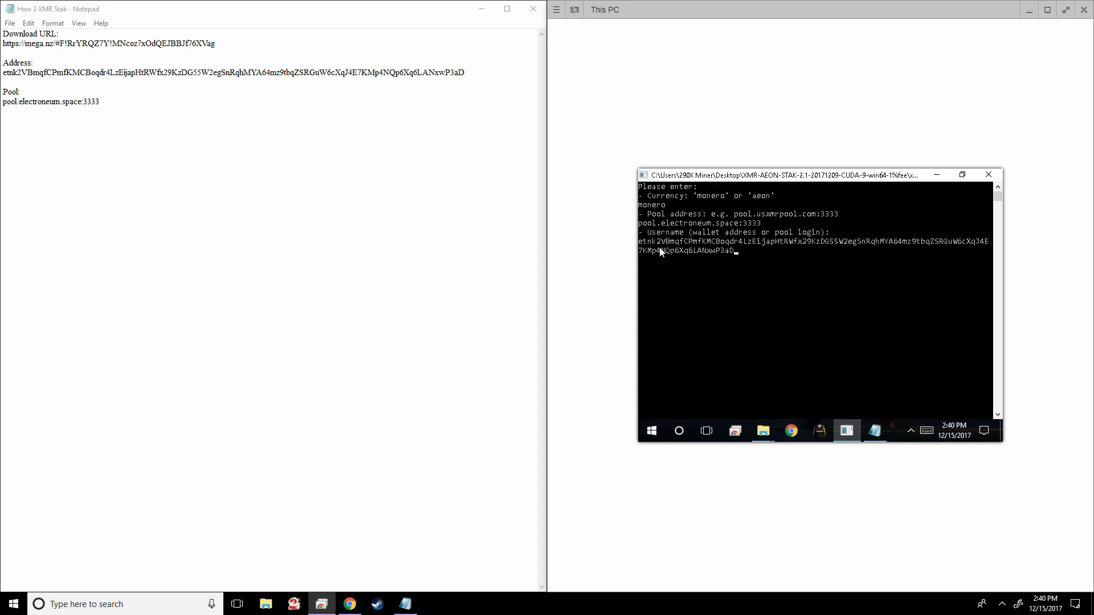
key(enter)
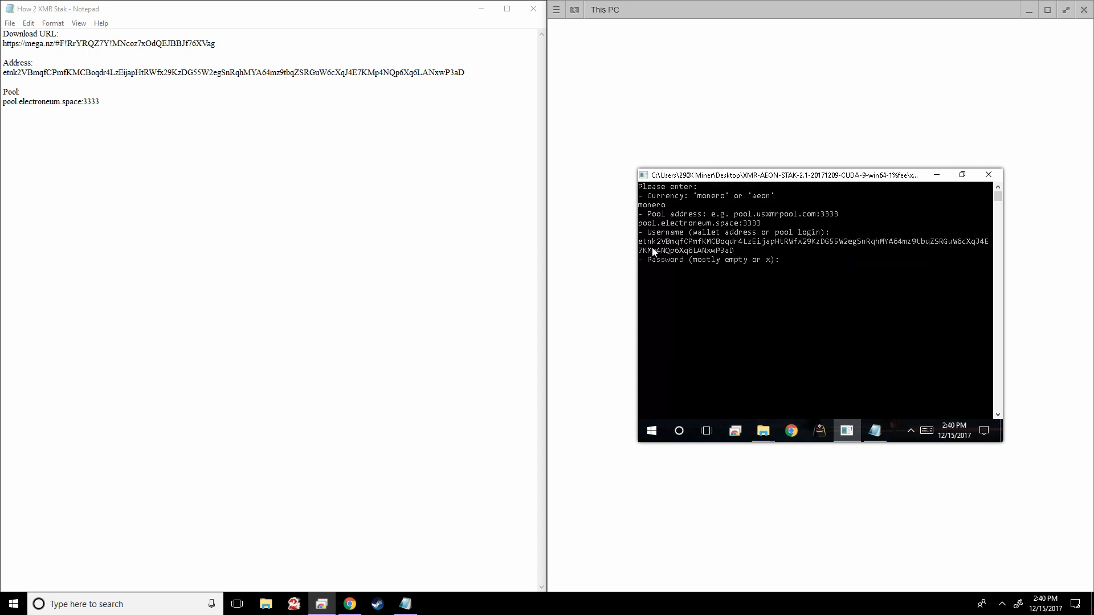
text(x)
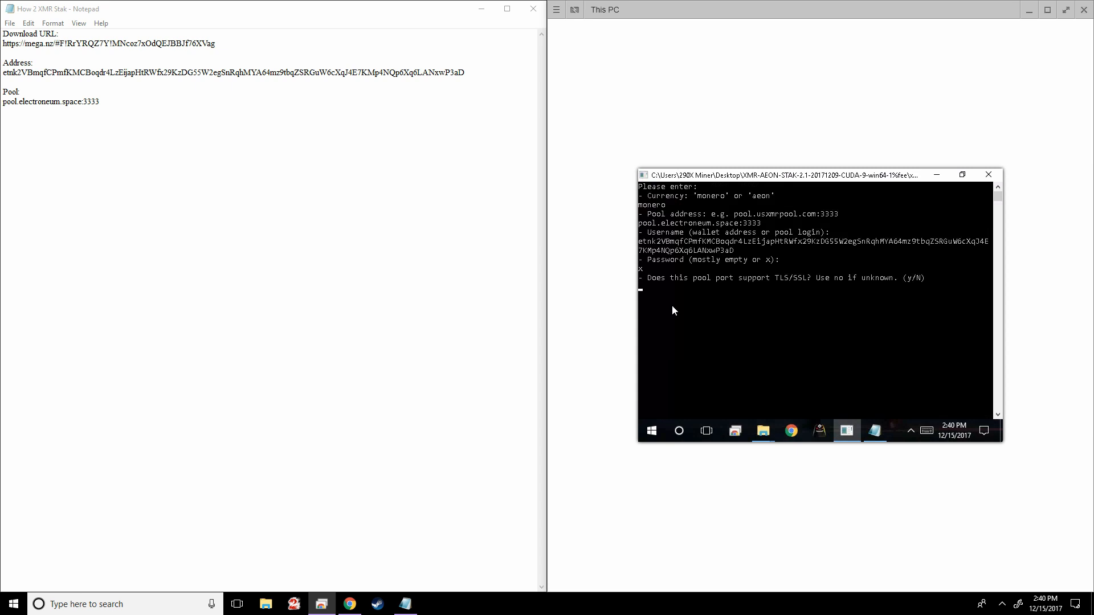
mouse_move(756, 292)
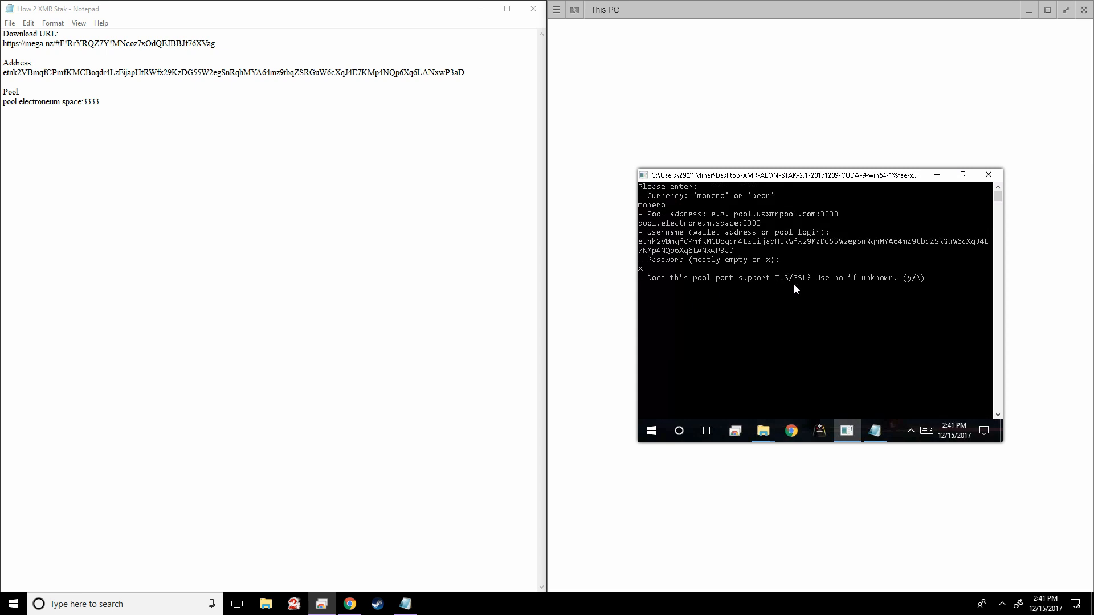
text(n)
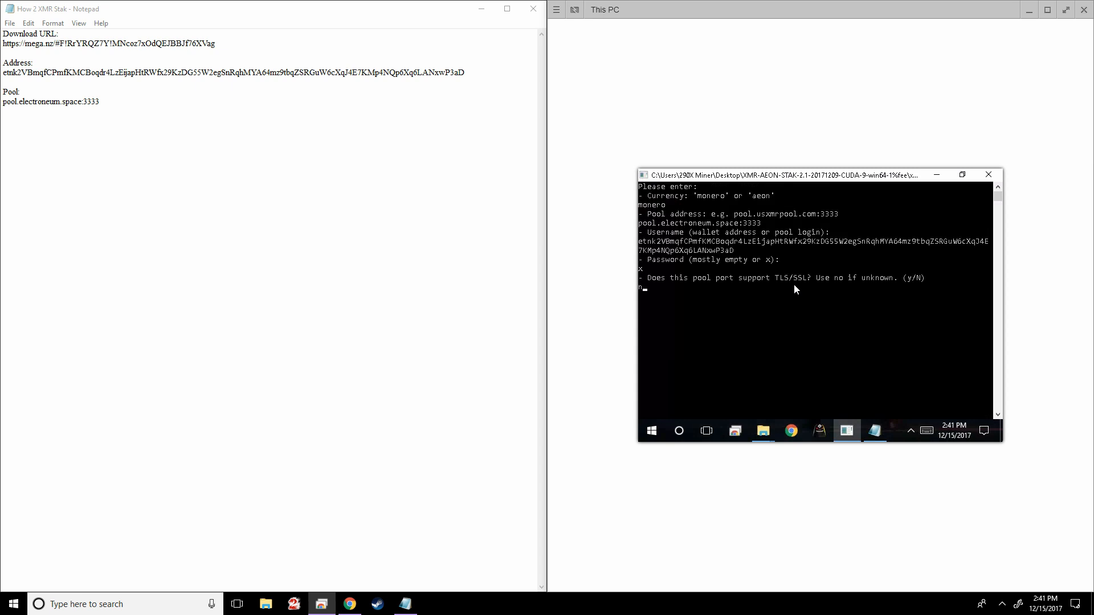
key(enter)
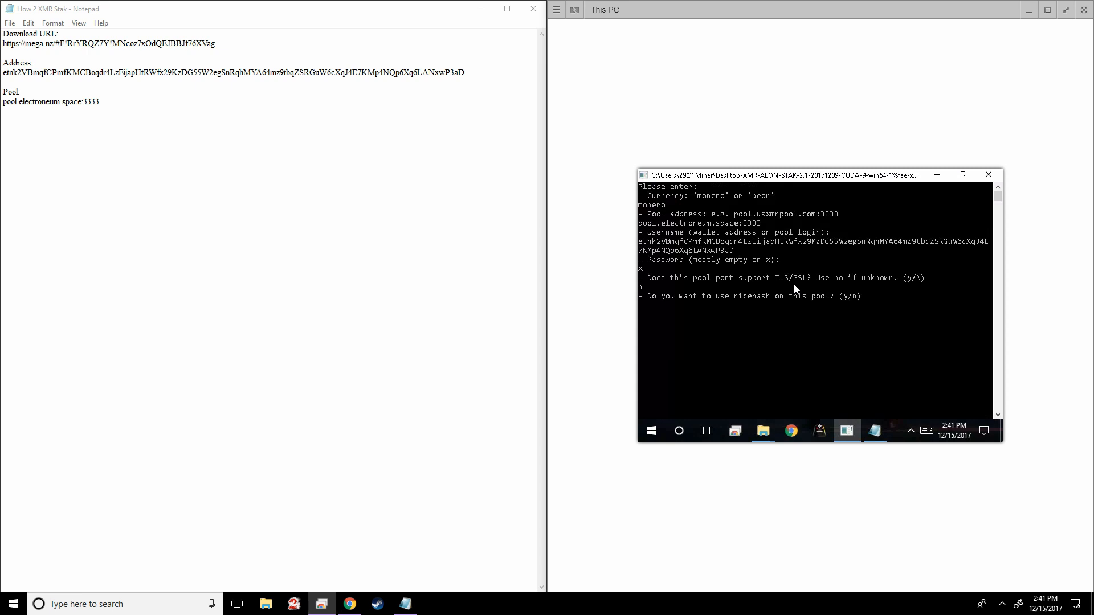
text(n)
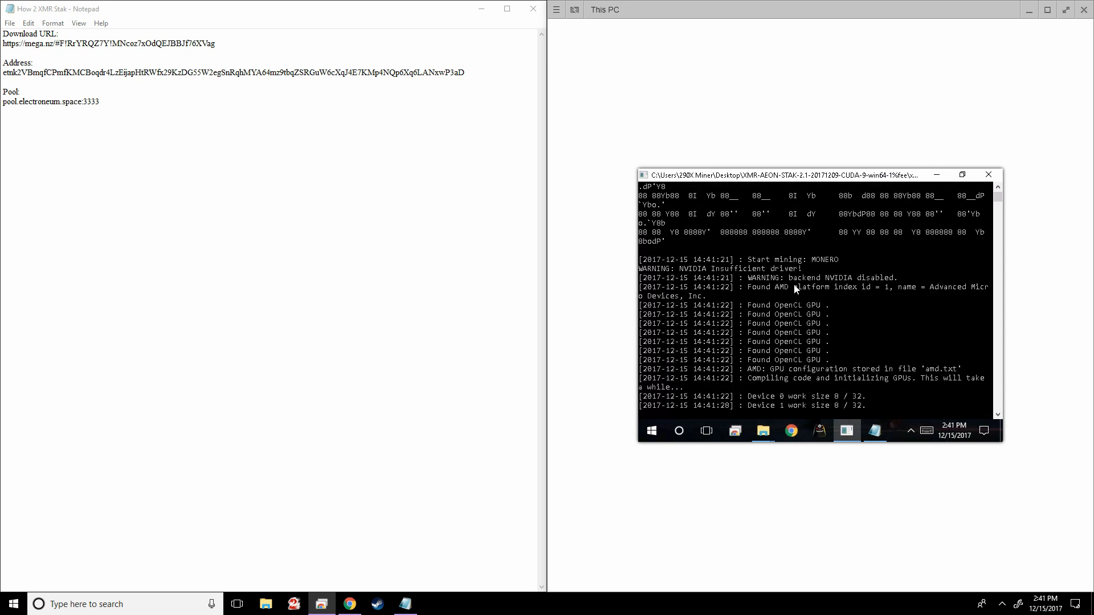
mouse_move(749, 335)
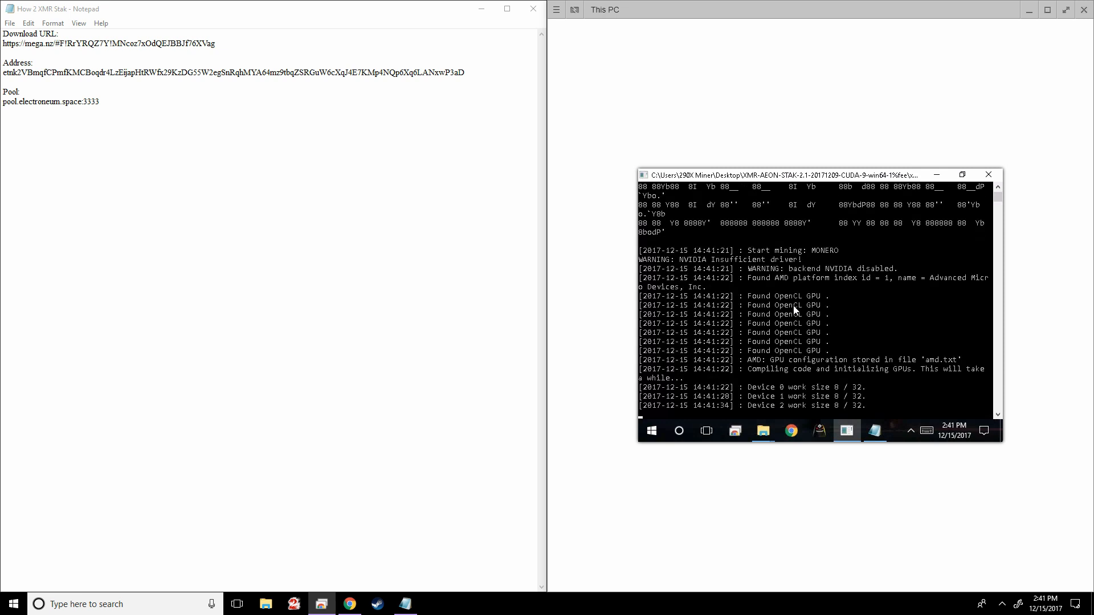
mouse_move(806, 360)
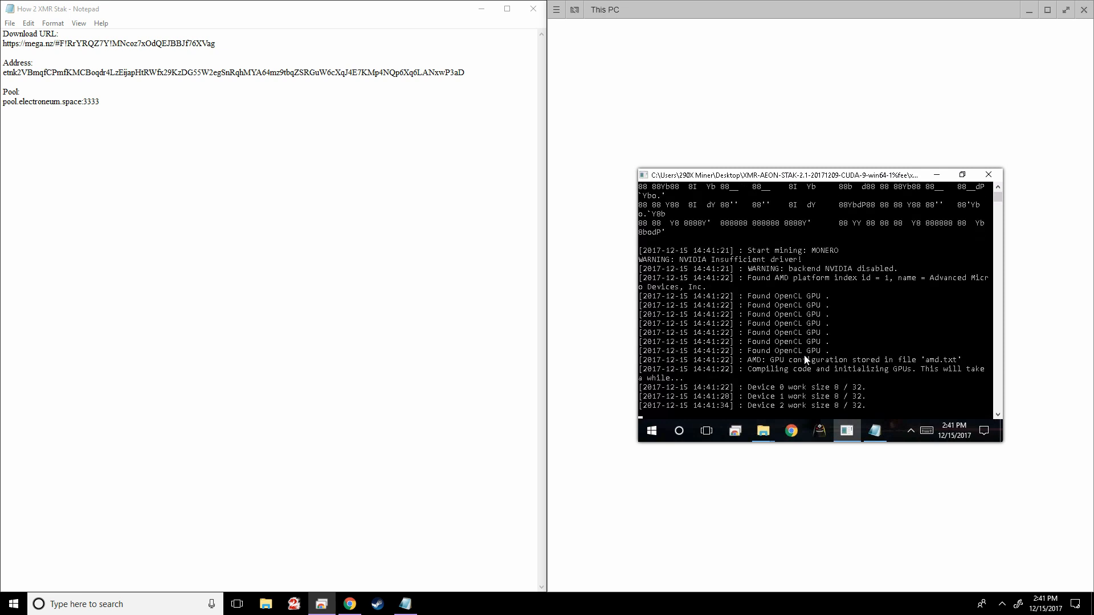
mouse_move(822, 347)
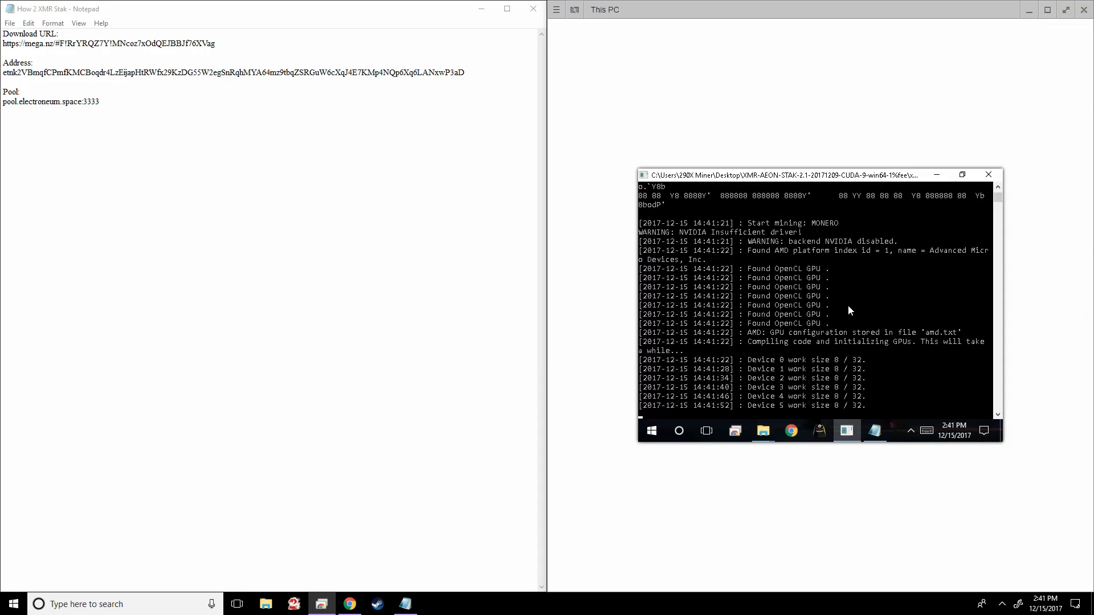
mouse_move(772, 407)
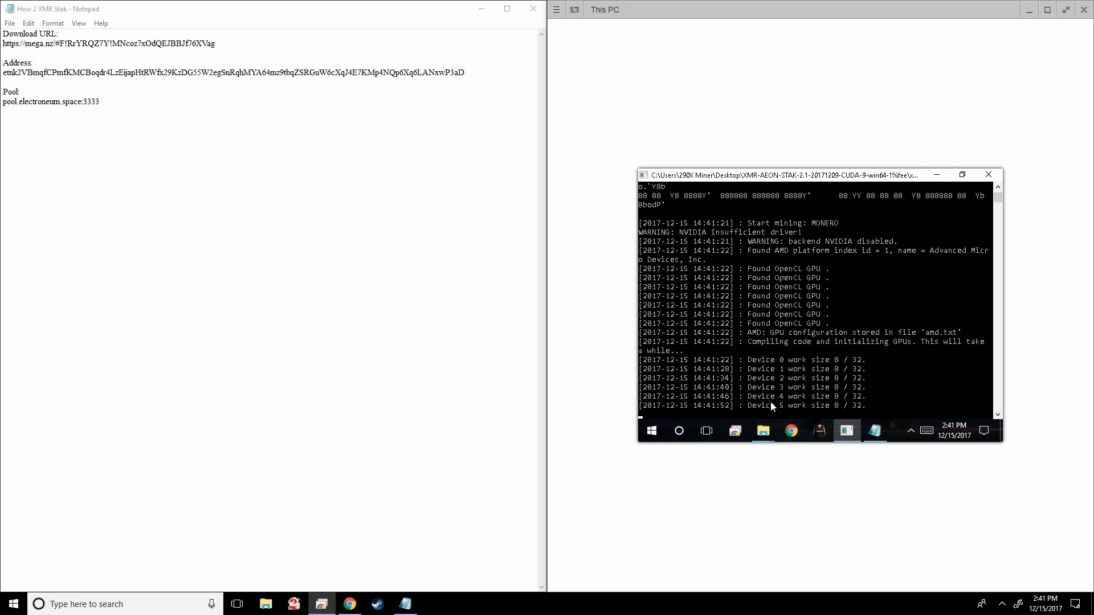
mouse_move(823, 369)
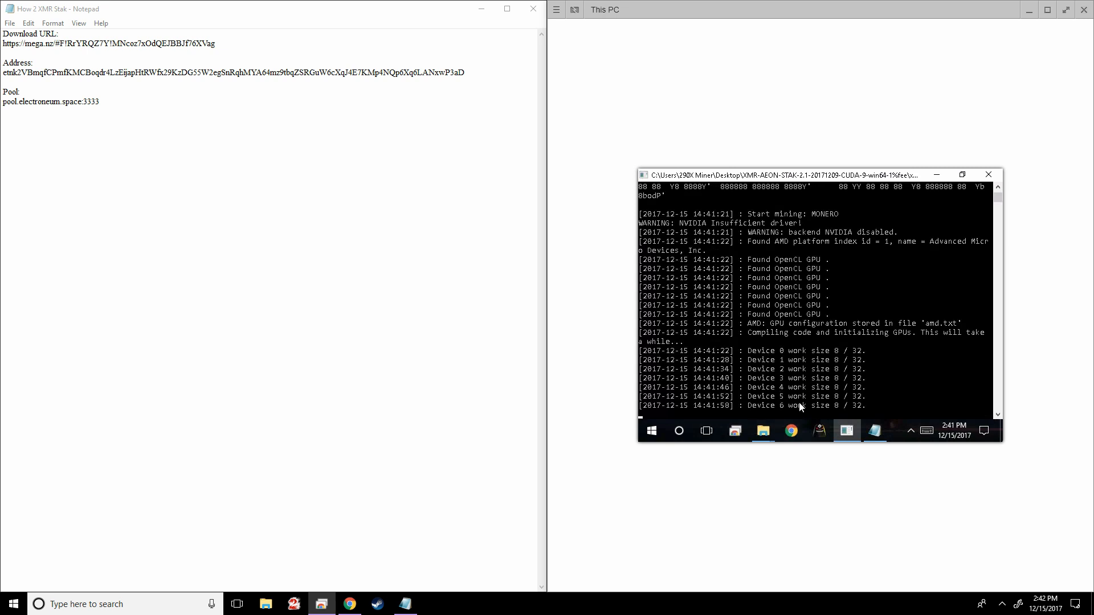
mouse_move(787, 398)
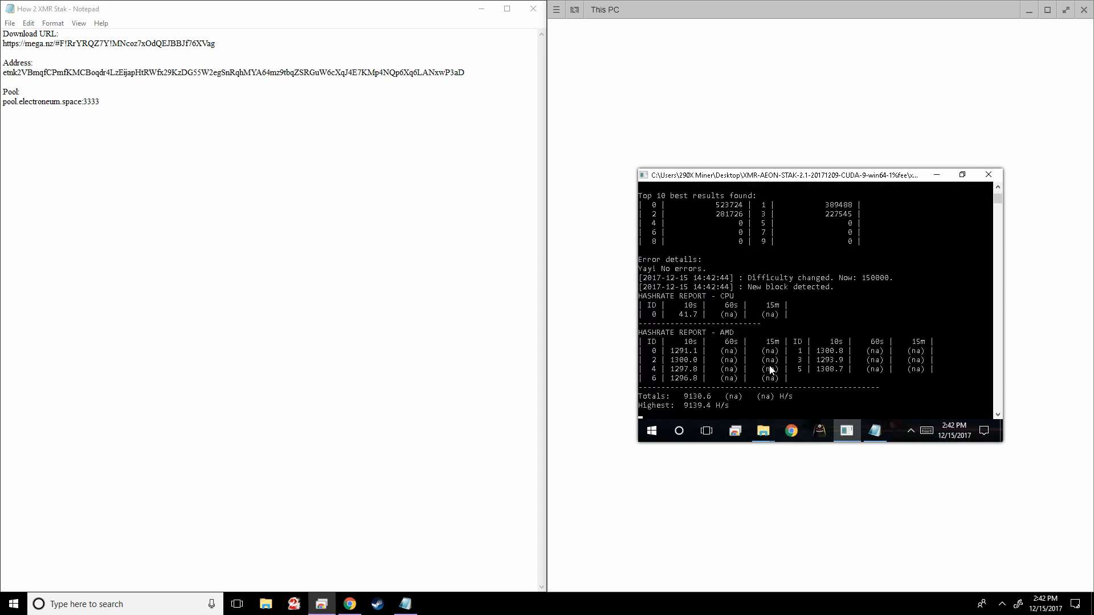
mouse_move(759, 341)
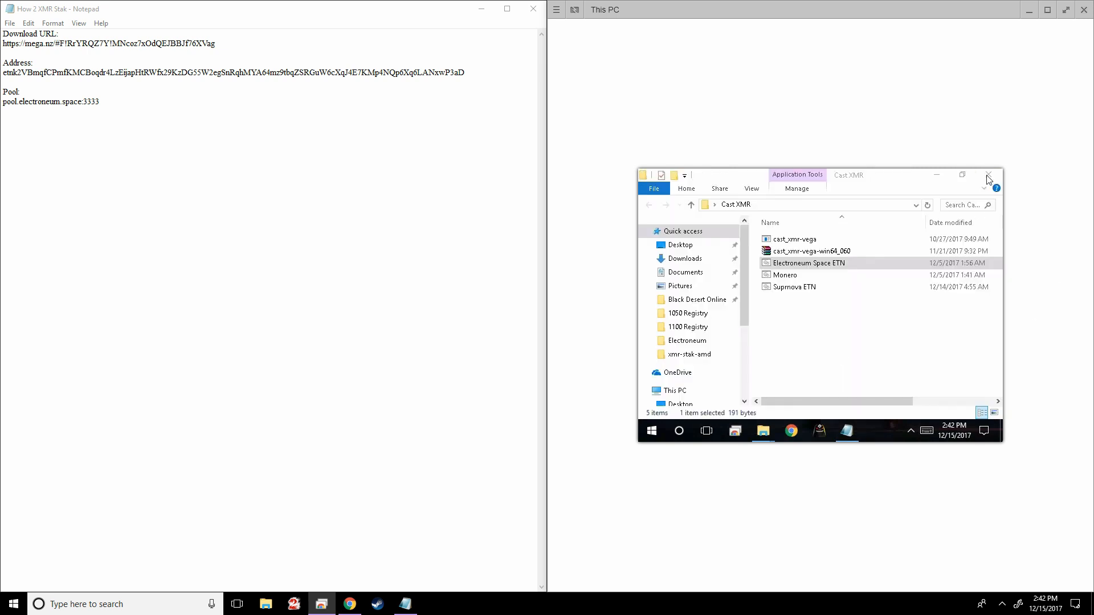
- Open the amd config file from the XMR-AEON-STAK folder in Notepad
double_click(810, 264)
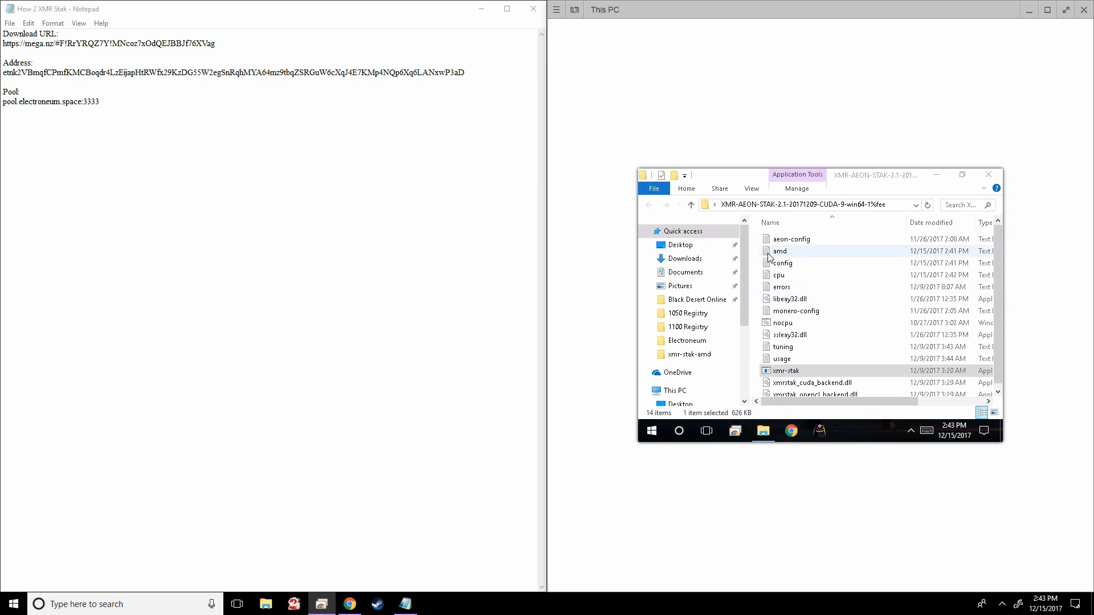
mouse_move(783, 256)
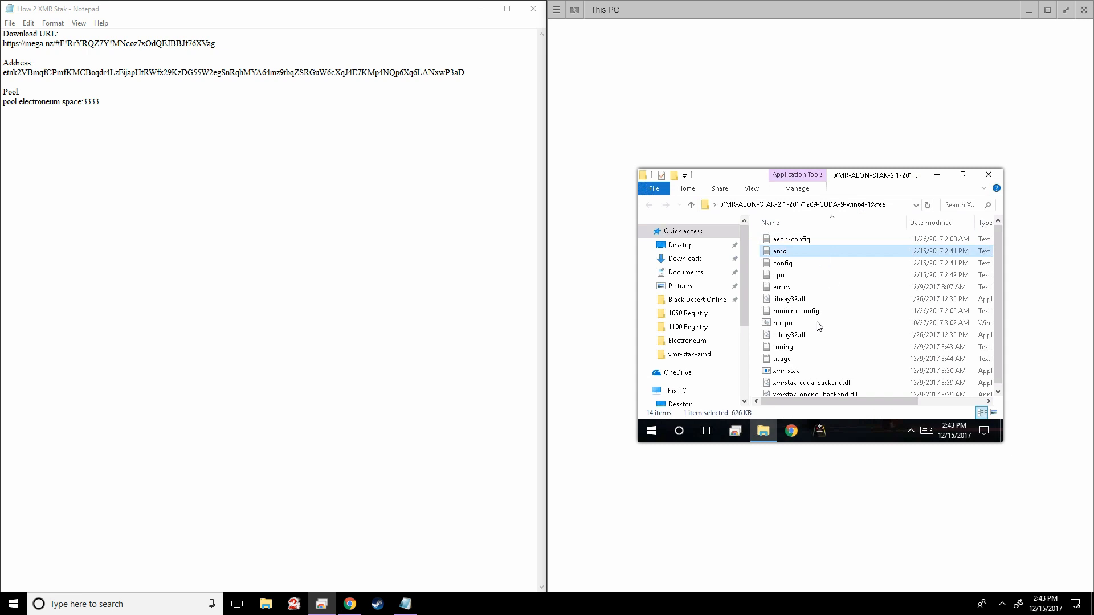
double_click(779, 251)
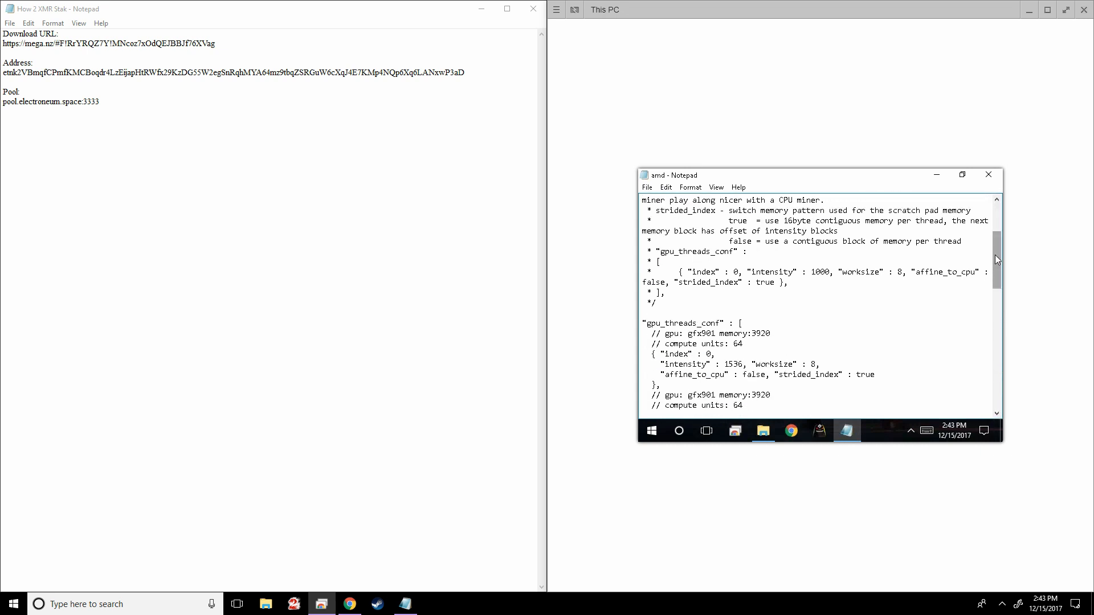
- Copy the index 0 block under gpu_threads_conf and place the cursor below it for pasting
scroll(down, 3)
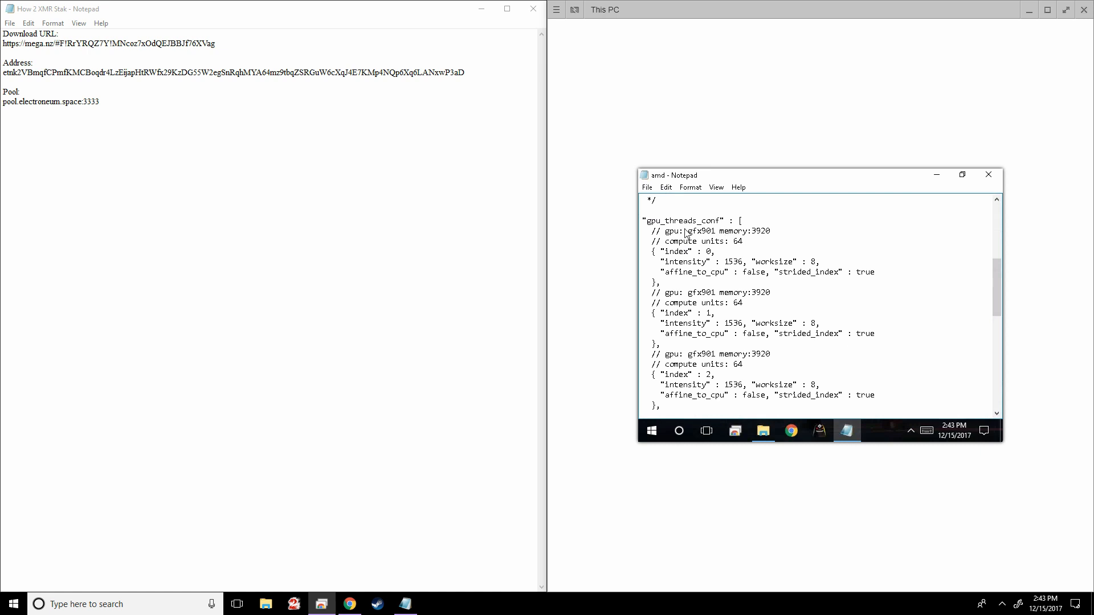
mouse_move(683, 235)
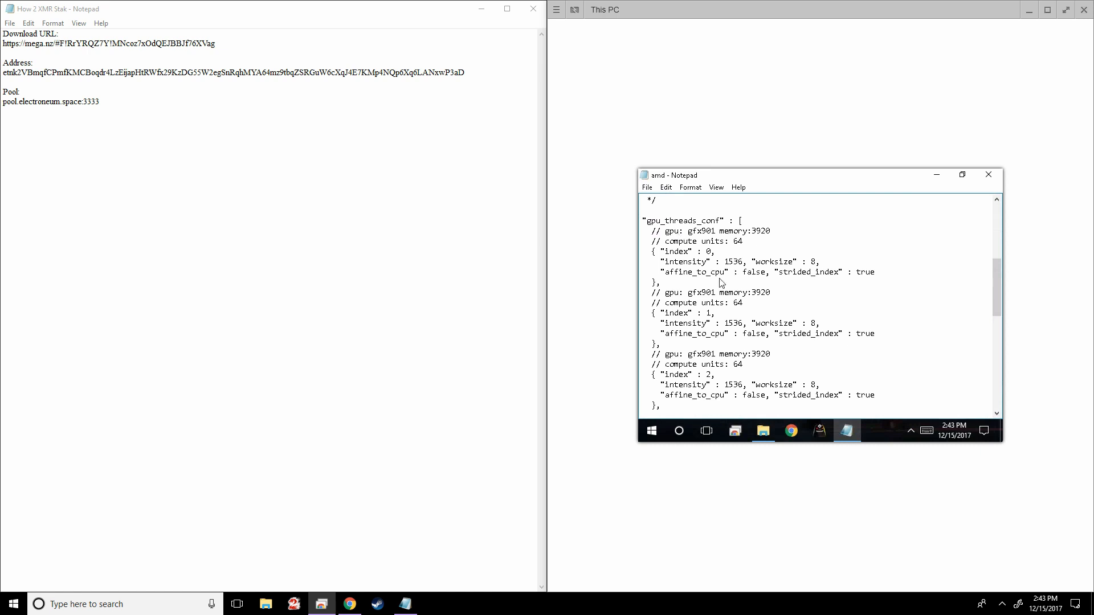
mouse_move(728, 297)
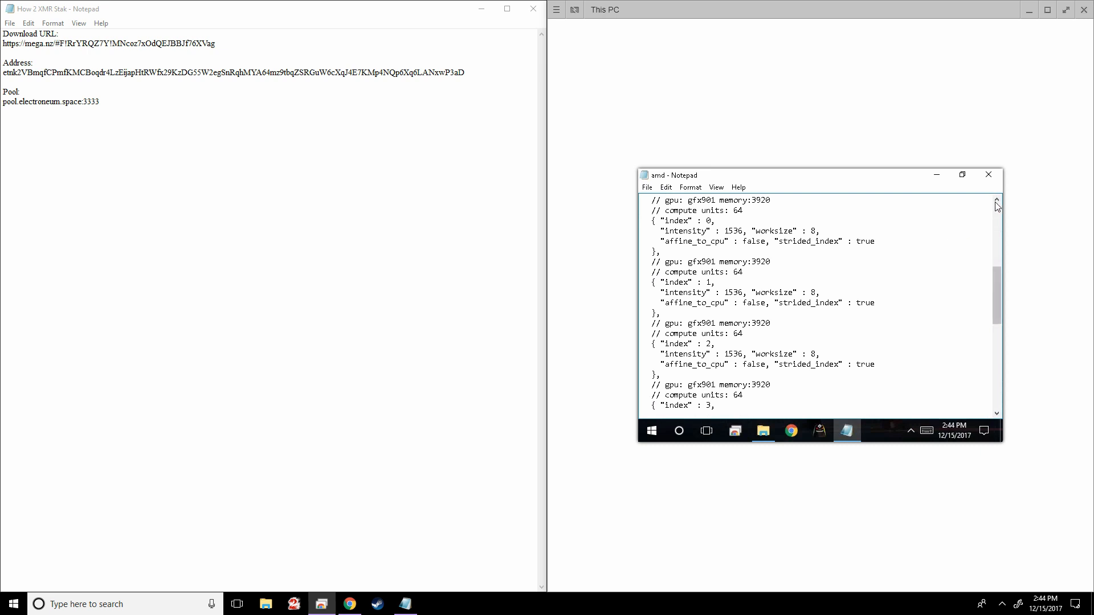
double_click(761, 333)
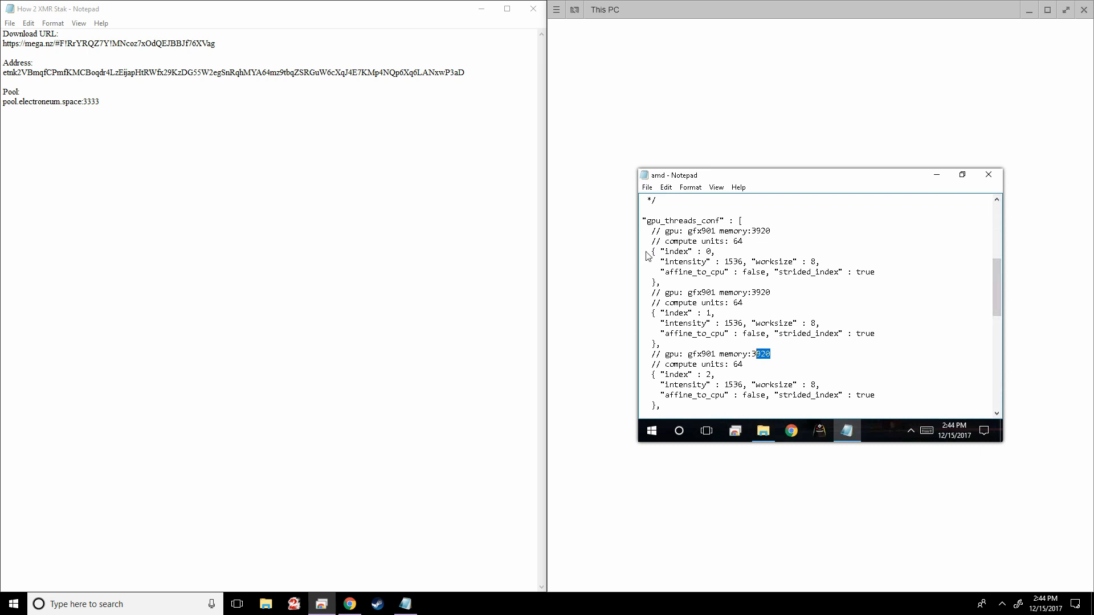
mouse_move(677, 273)
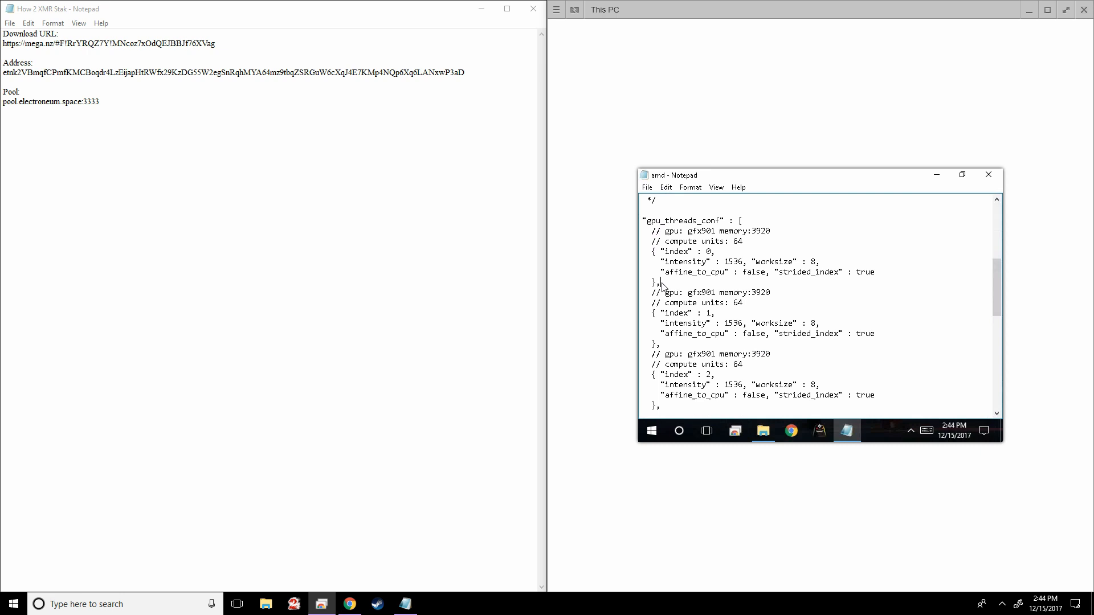
drag(667, 251, 661, 283)
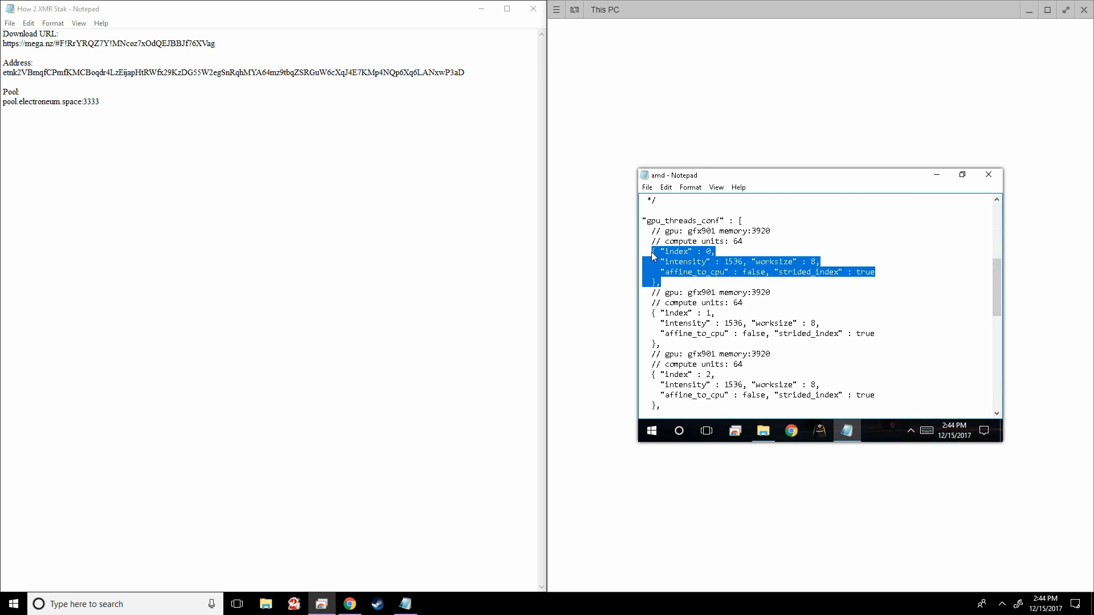
right_click(652, 256)
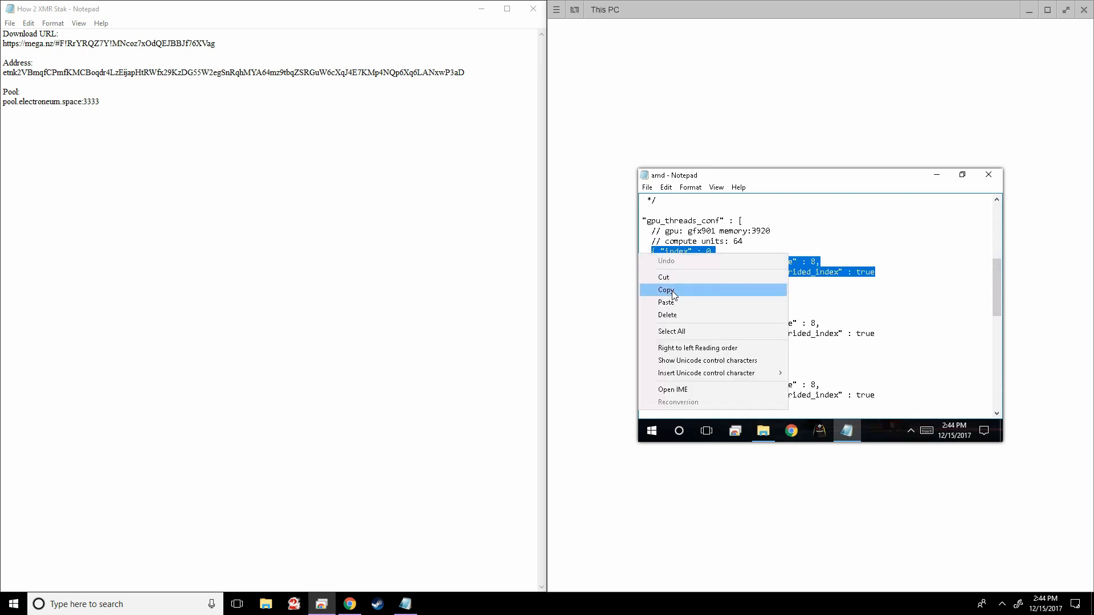
click(665, 289)
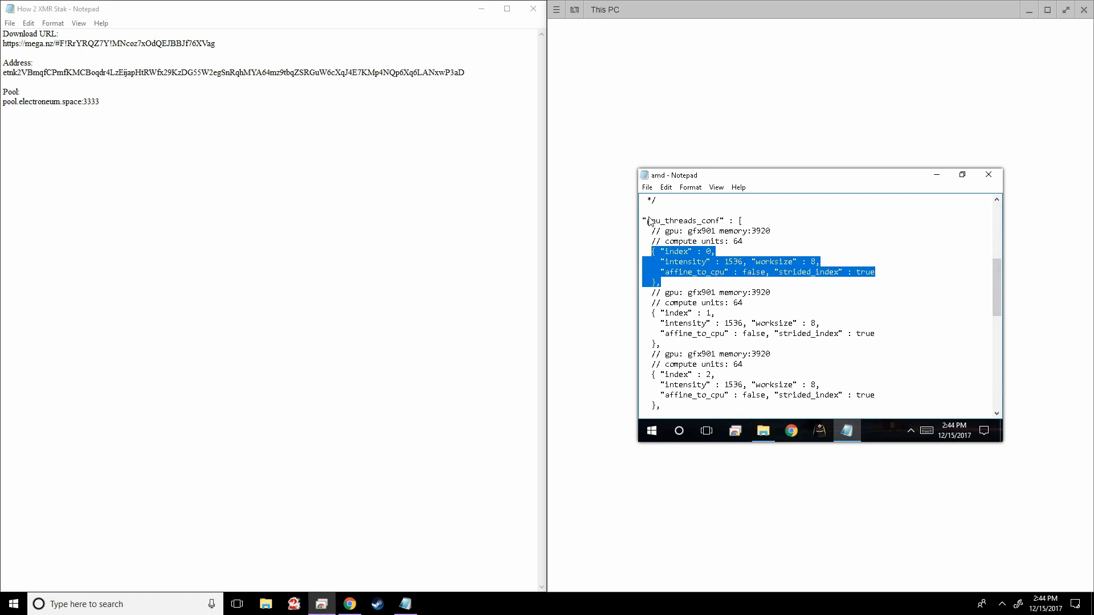
click(661, 282)
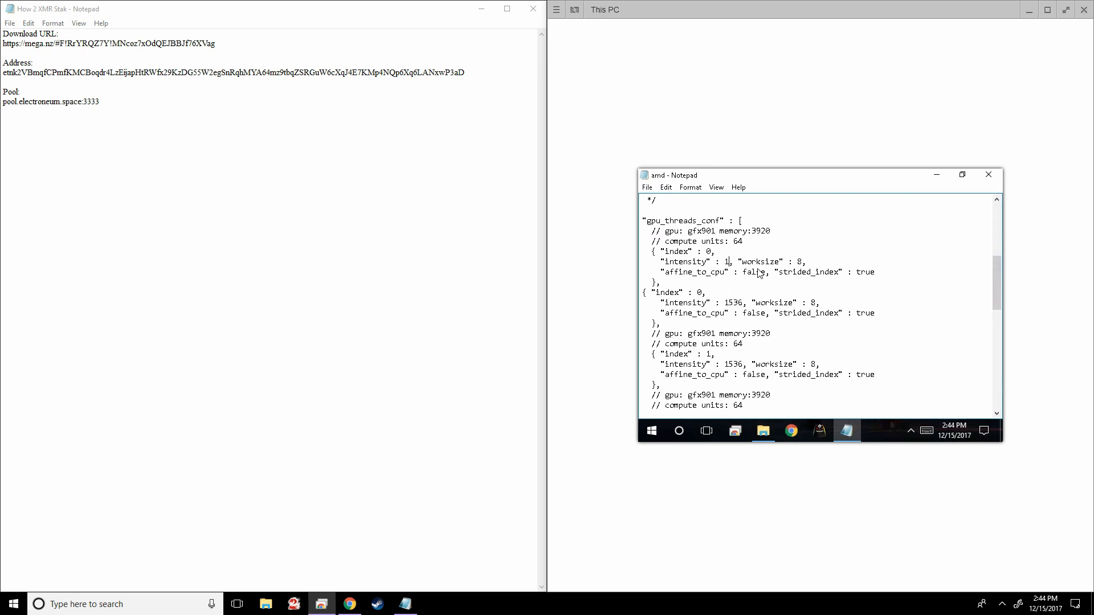
- Set the two GPU 0 thread entries to intensities 2016 and 1800
text(2016)
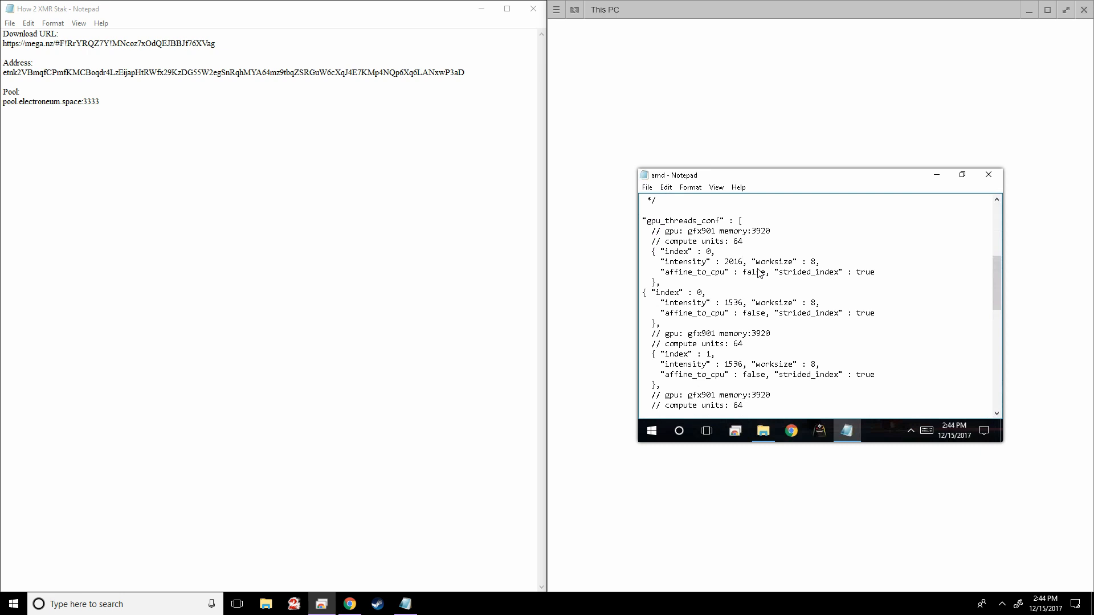
mouse_move(746, 309)
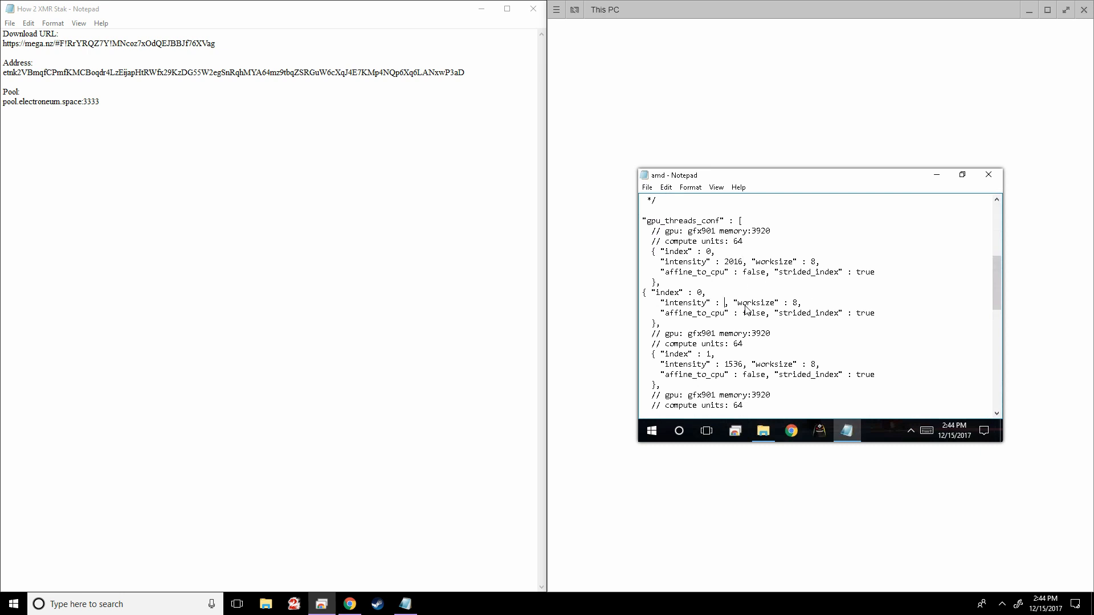
text(1800)
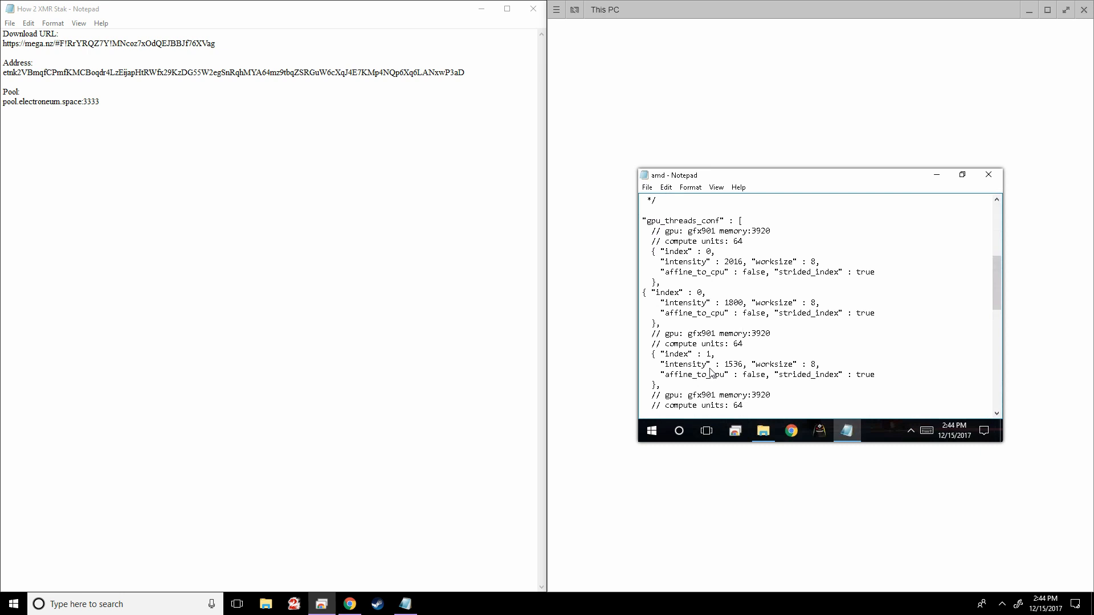
mouse_move(877, 317)
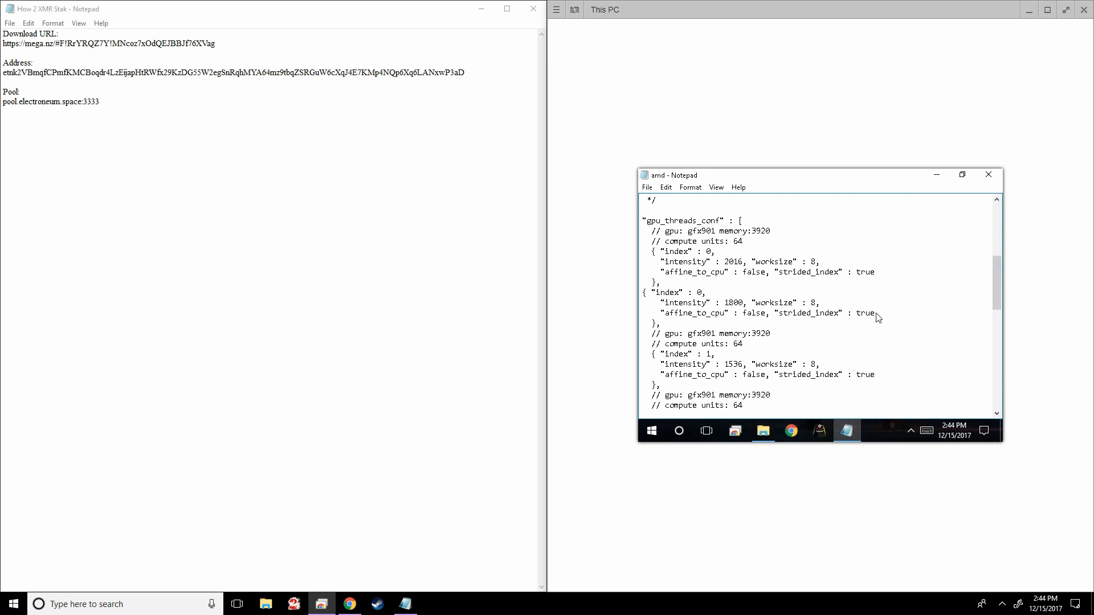
drag(652, 251, 877, 316)
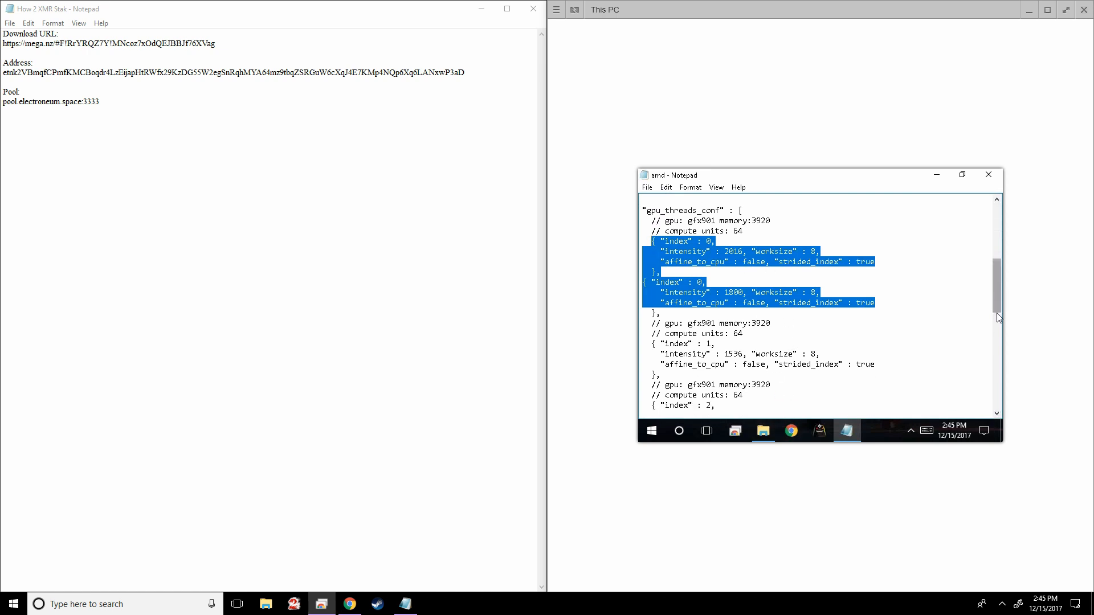
- Scroll through the remaining GPU entries in the amd file to review them
scroll(down, 3)
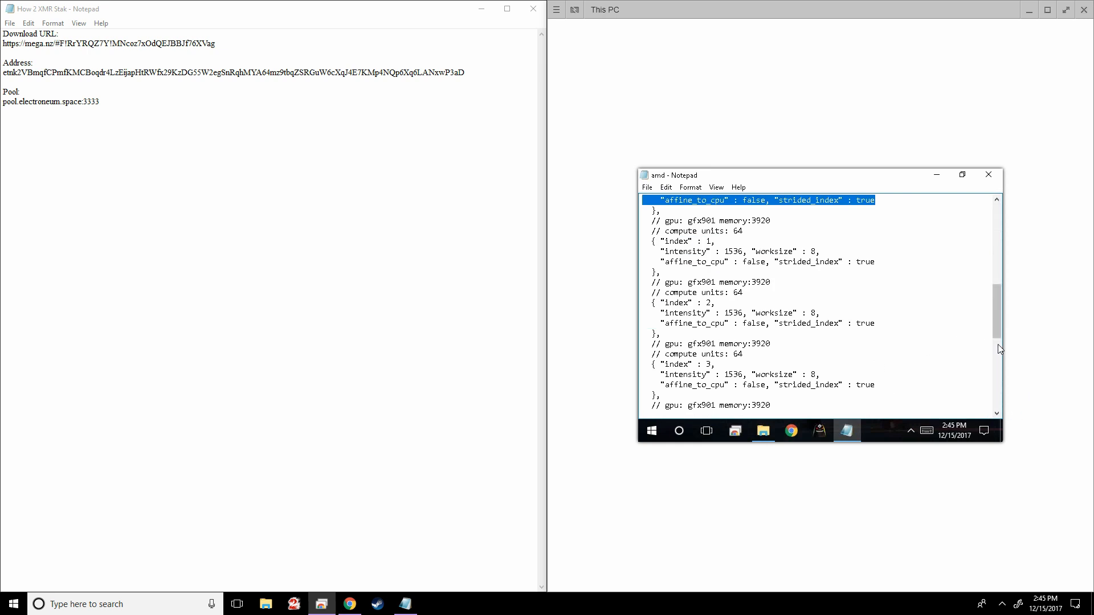
scroll(down, 3)
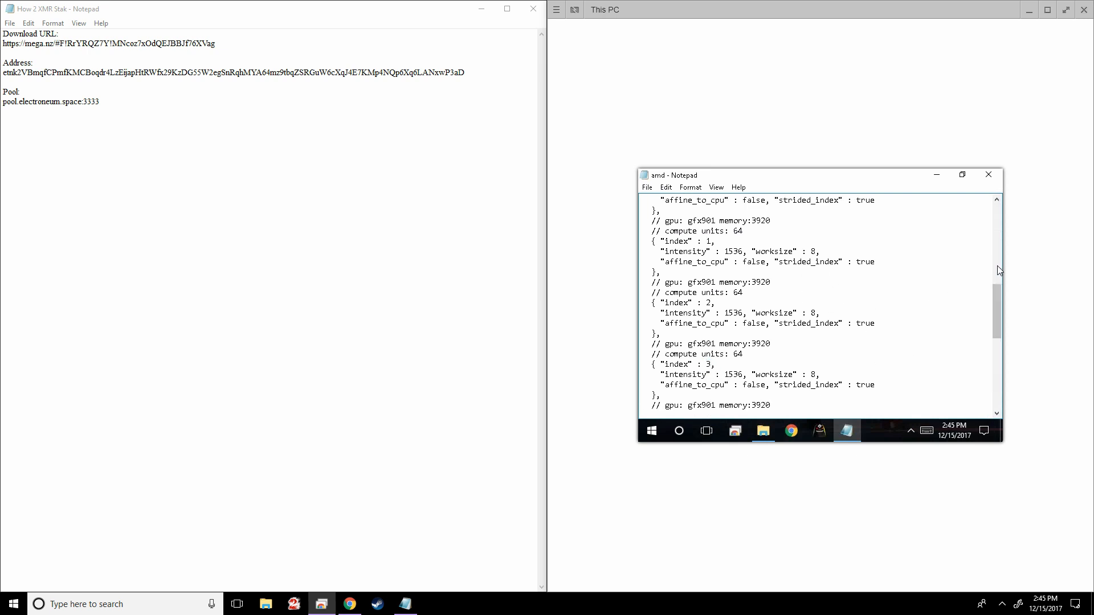
scroll(down, 3)
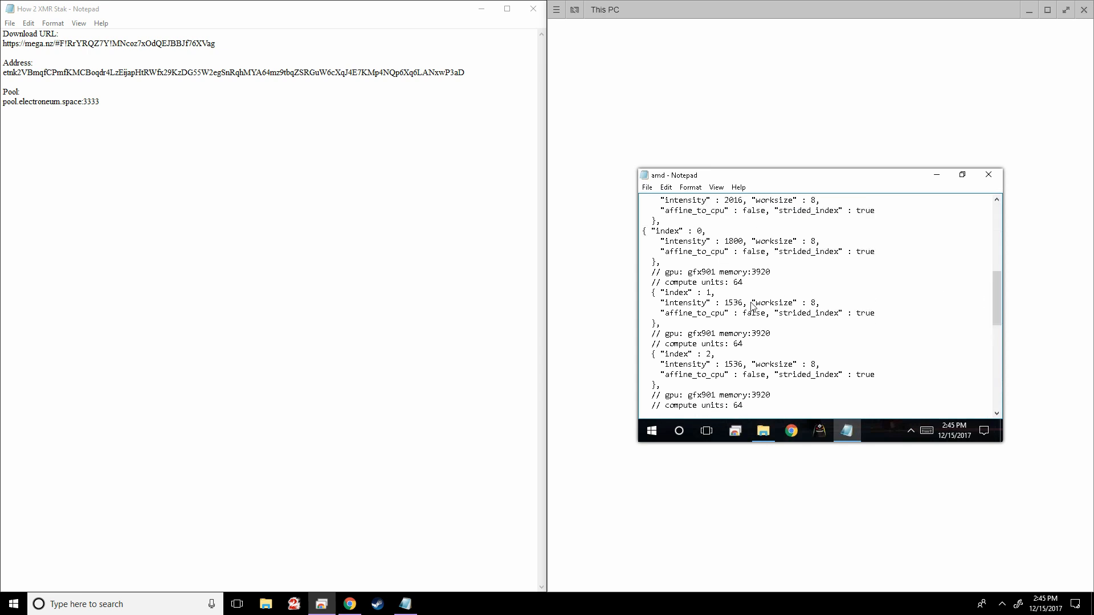
mouse_move(696, 283)
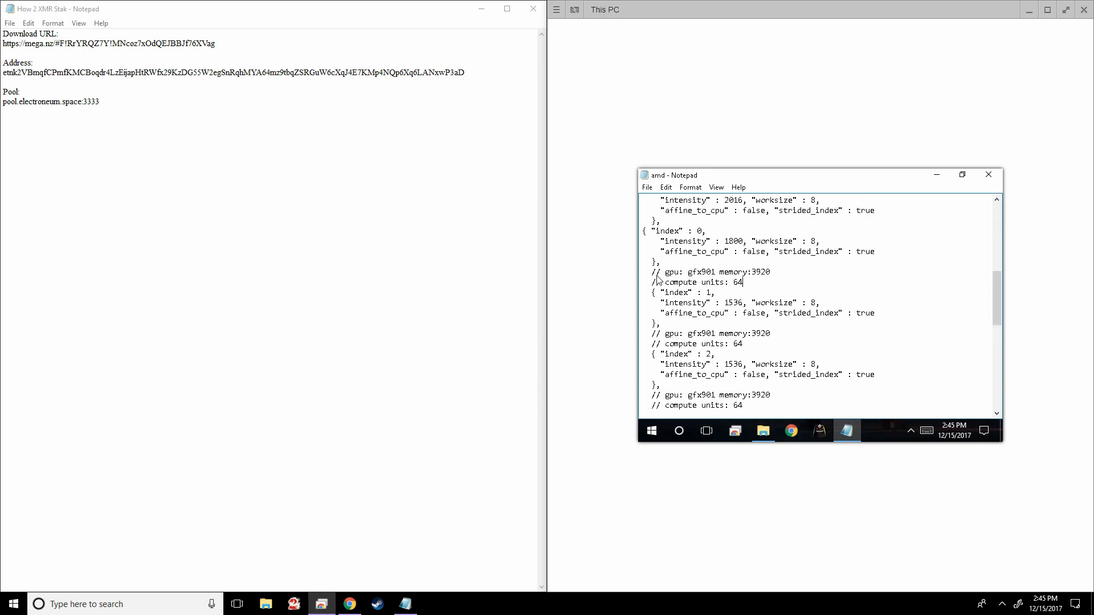
drag(660, 272, 743, 281)
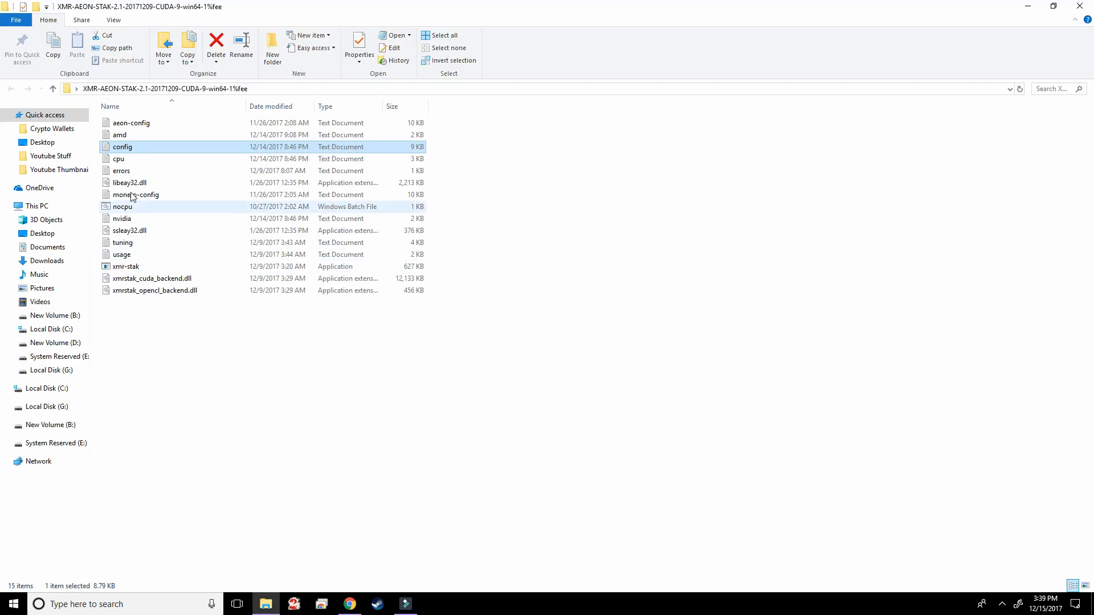
mouse_move(139, 148)
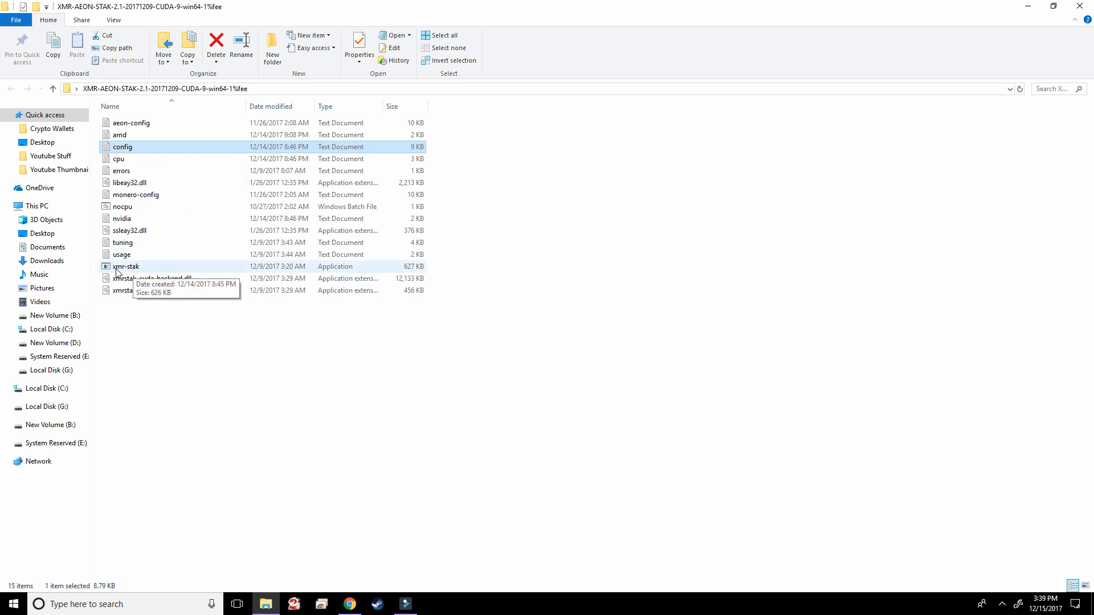
mouse_move(164, 42)
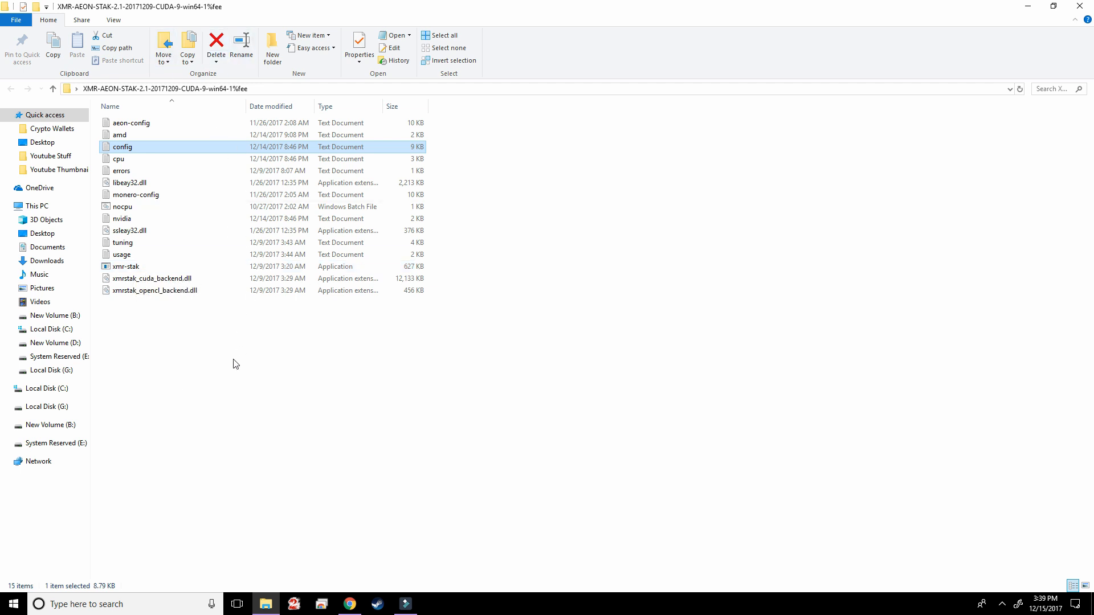
mouse_move(134, 254)
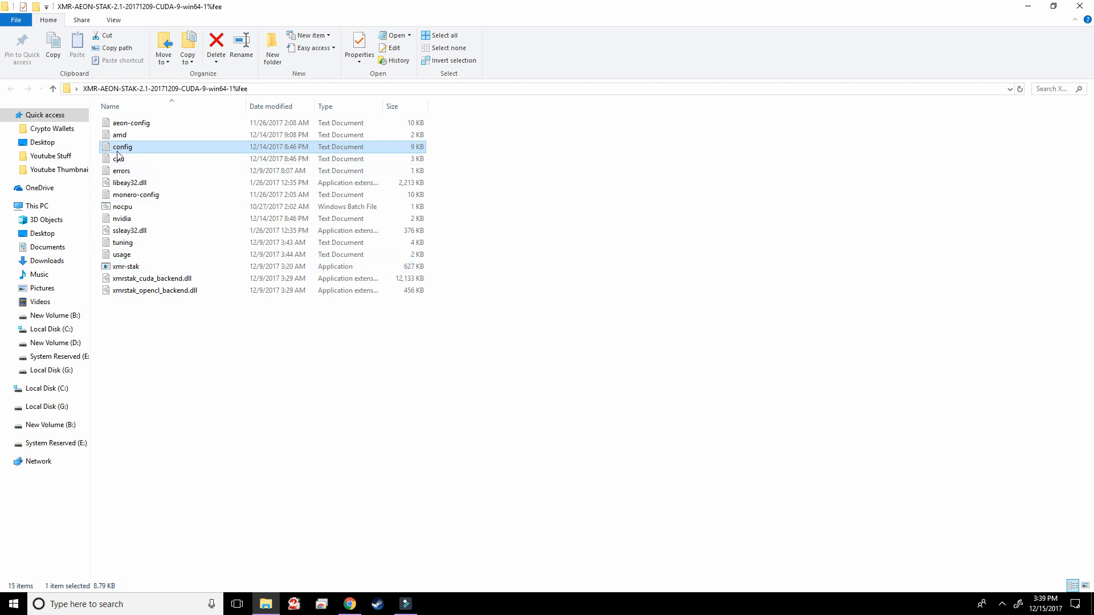
- Open config.txt and check pool_list with the electroneum pool, wallet address and pool_password
double_click(122, 147)
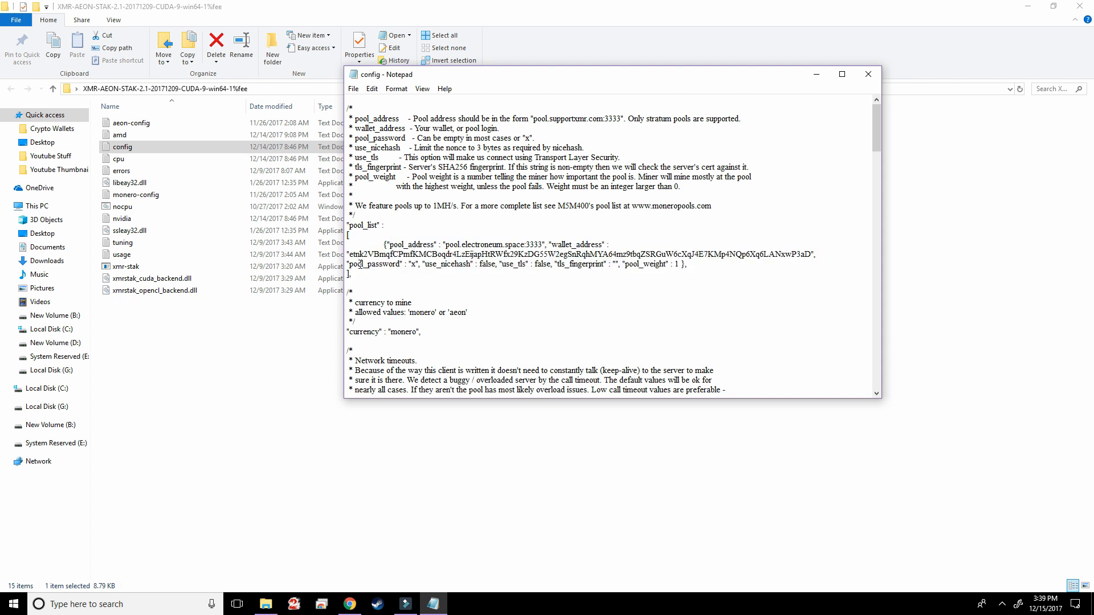
double_click(374, 263)
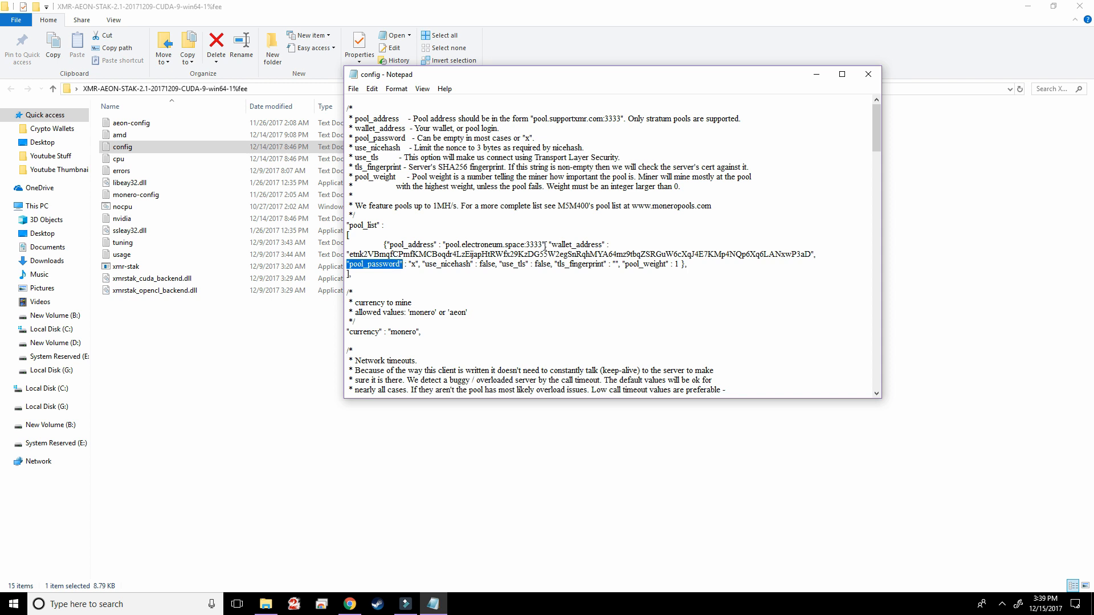
double_click(575, 245)
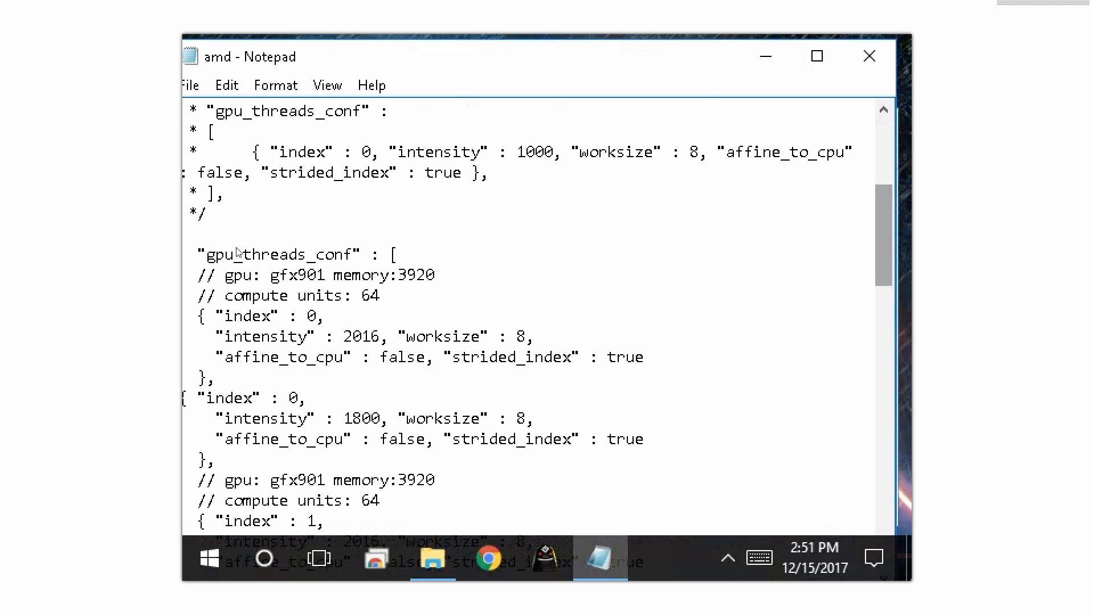
mouse_move(305, 260)
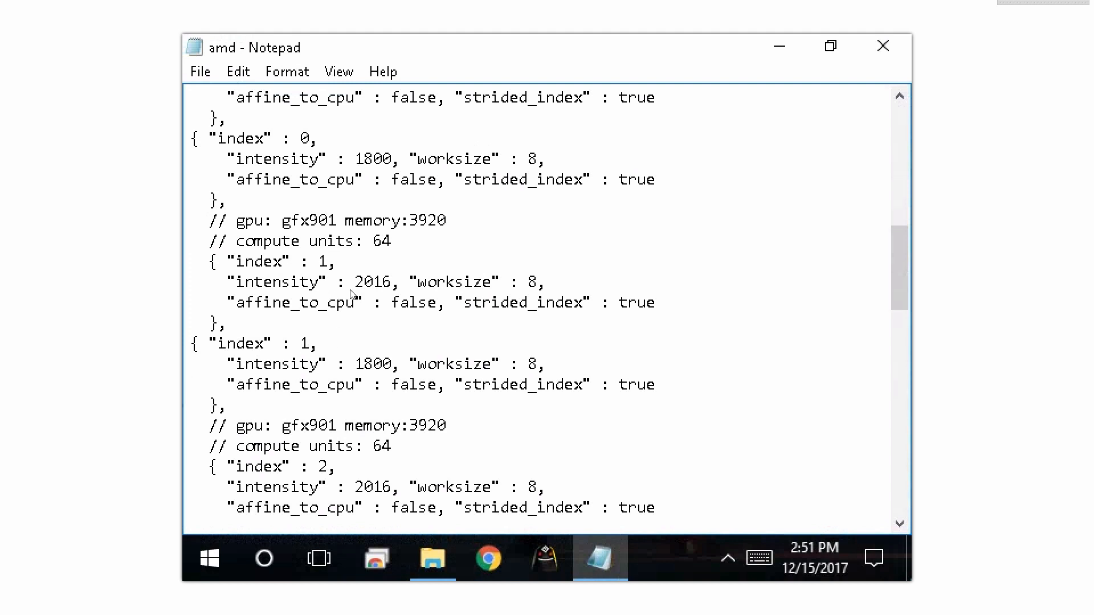
- Verify GPUs 0-6 each have two thread entries at 2016 and 1800, then close amd.txt
scroll(down, 3)
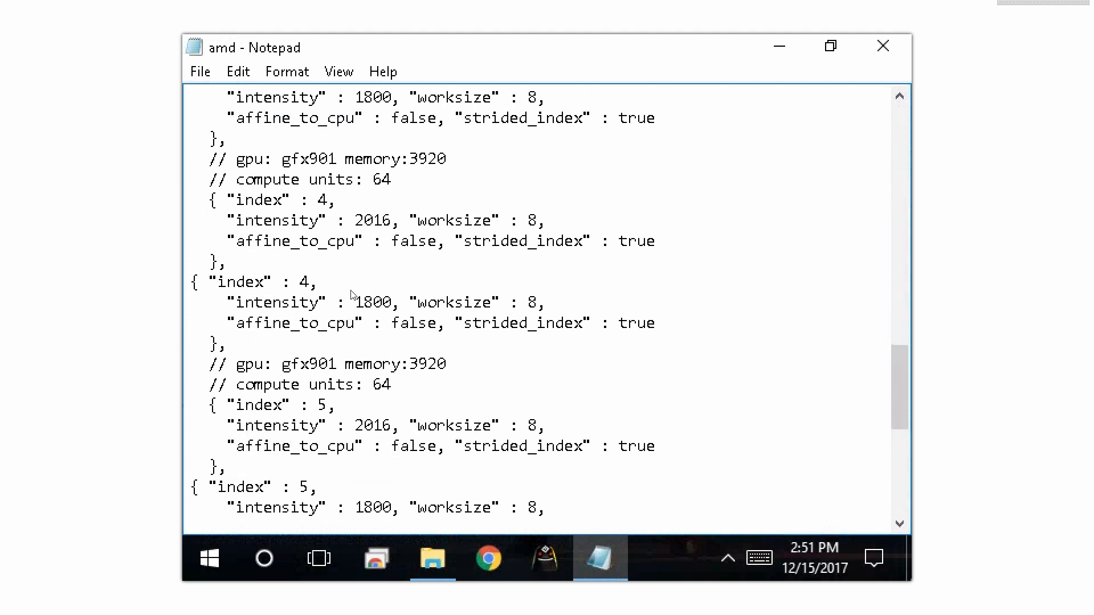
scroll(down, 3)
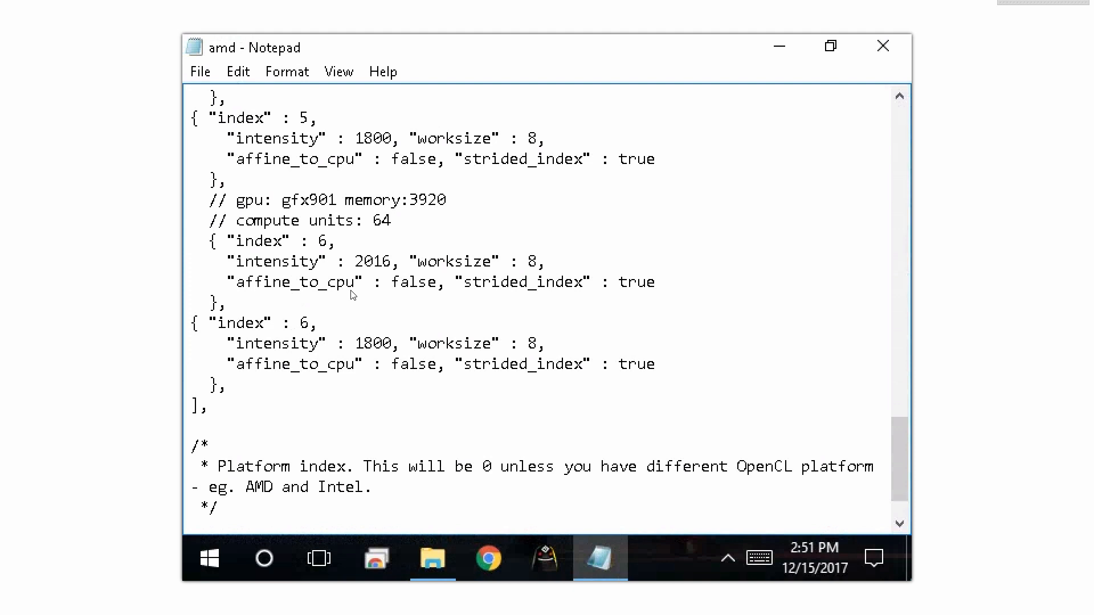
mouse_move(877, 50)
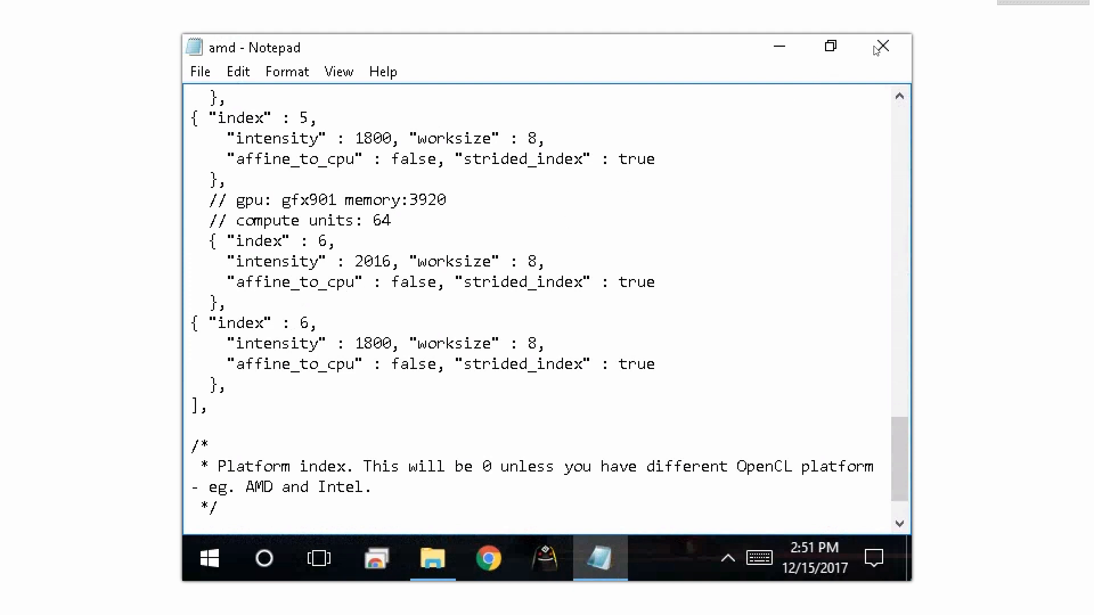
click(881, 47)
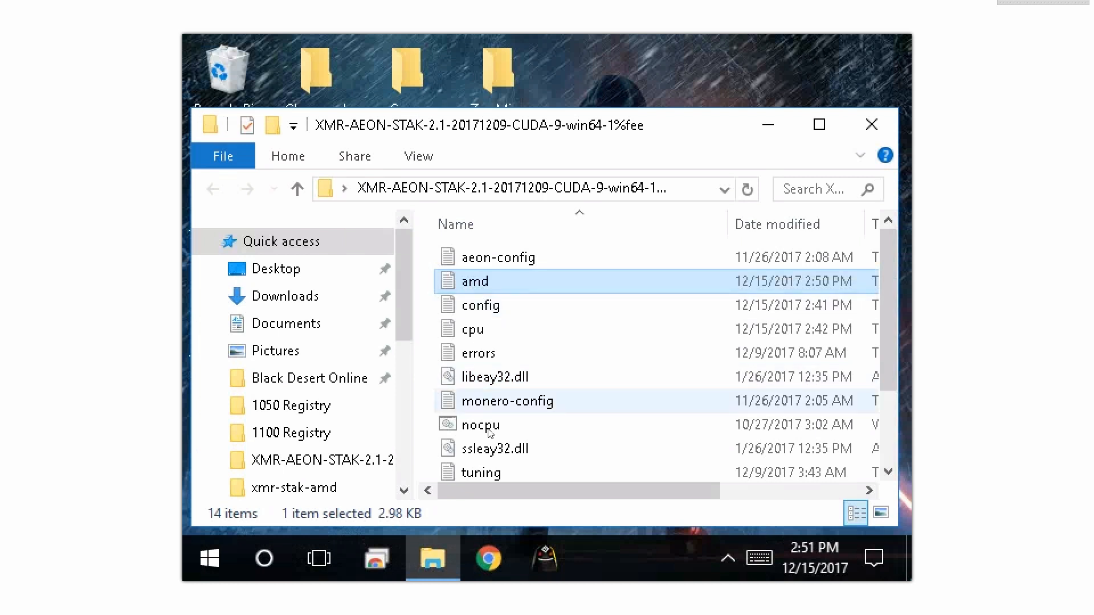
- Run nocpu.bat from the XMR-AEON-STAK folder to start the miner without CPU threads
click(479, 425)
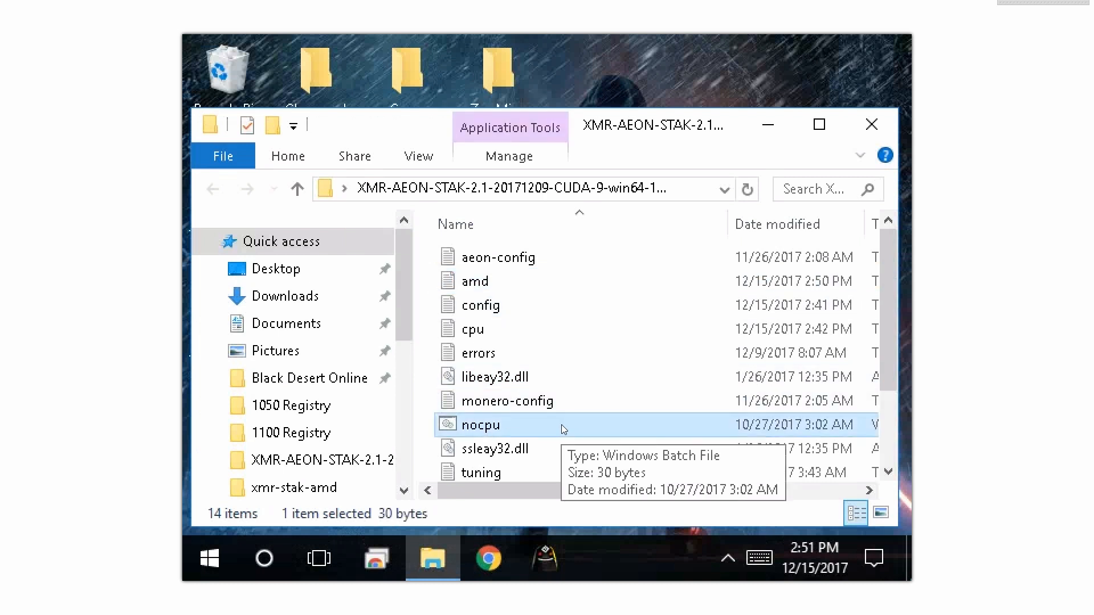
scroll(down, 3)
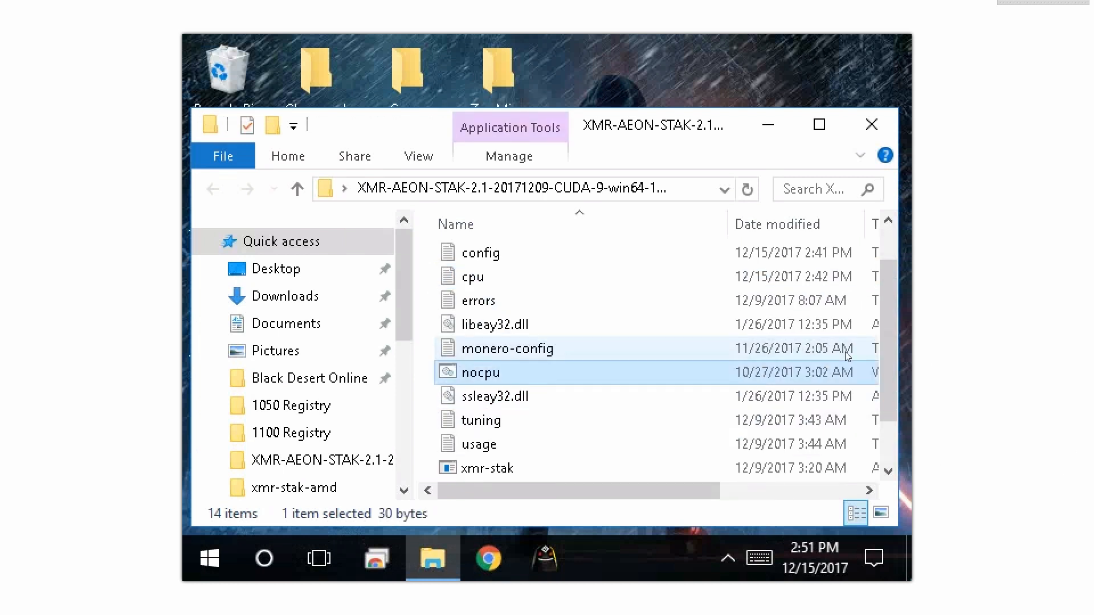
scroll(down, 3)
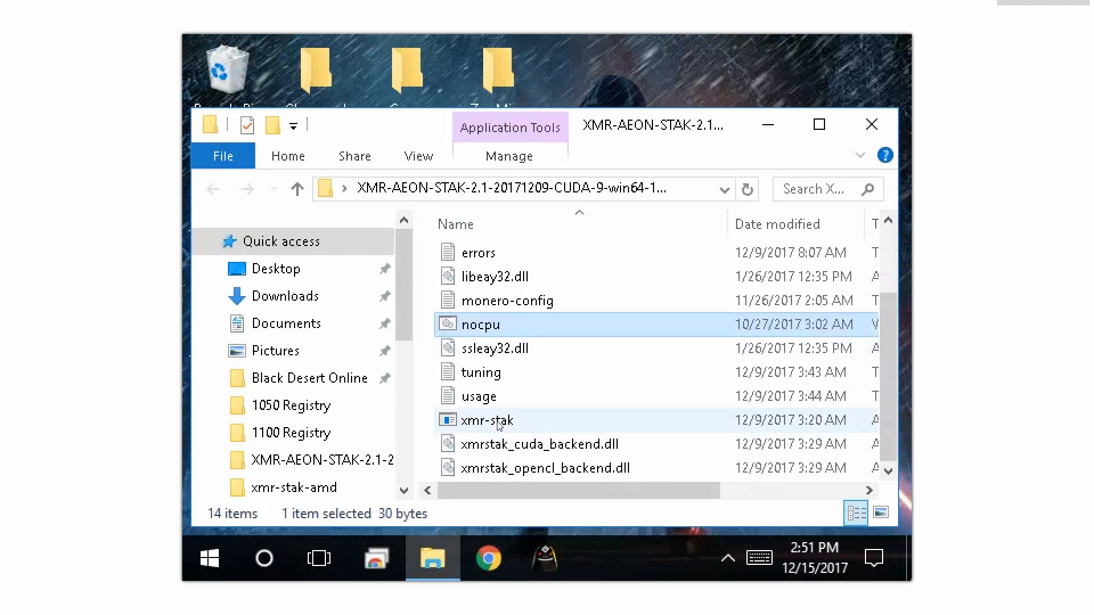
mouse_move(490, 421)
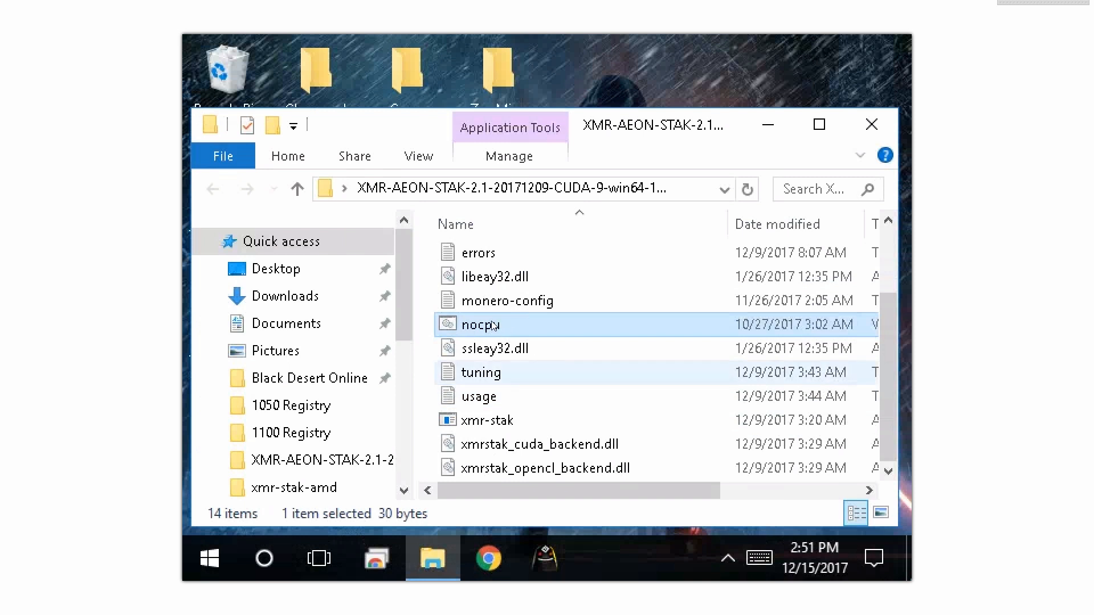
mouse_move(493, 325)
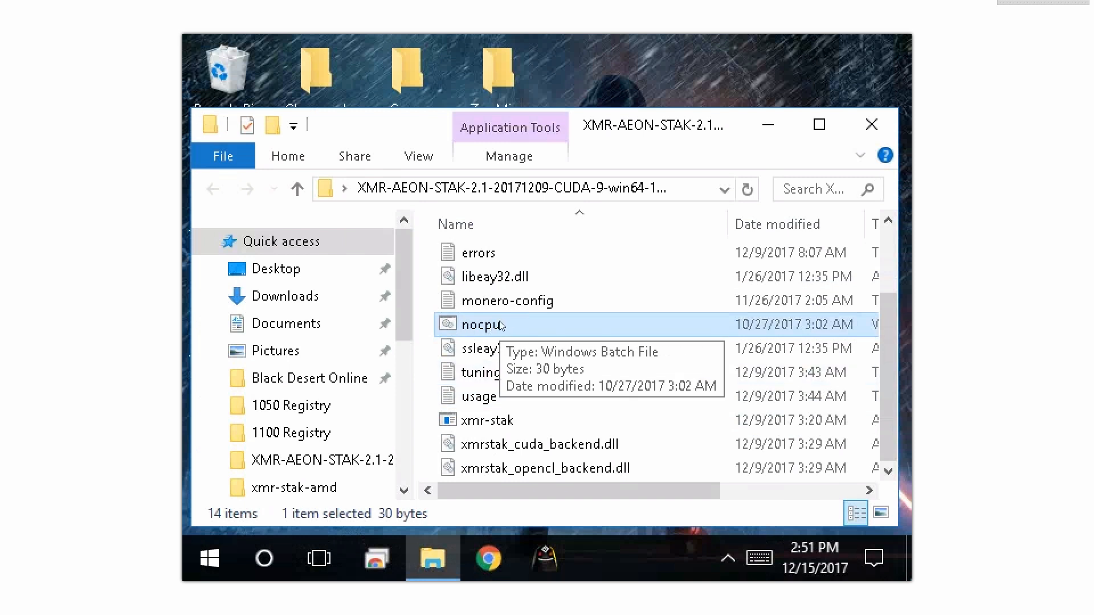
double_click(491, 420)
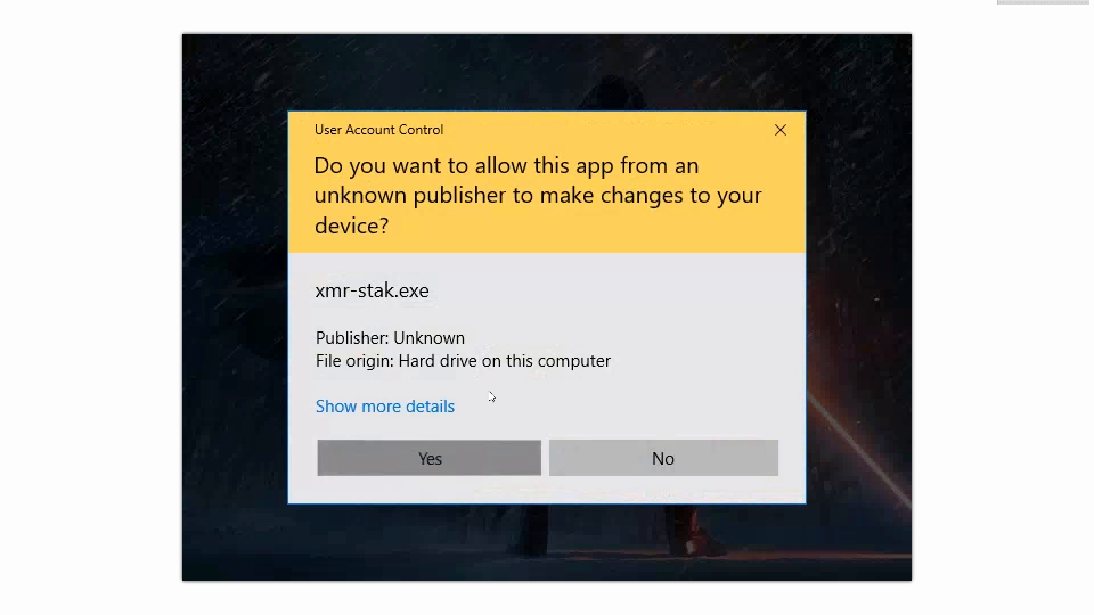
- Allow xmr-stak administrator rights in the UAC prompt and let the seven AMD GPUs compile and initialize
click(428, 458)
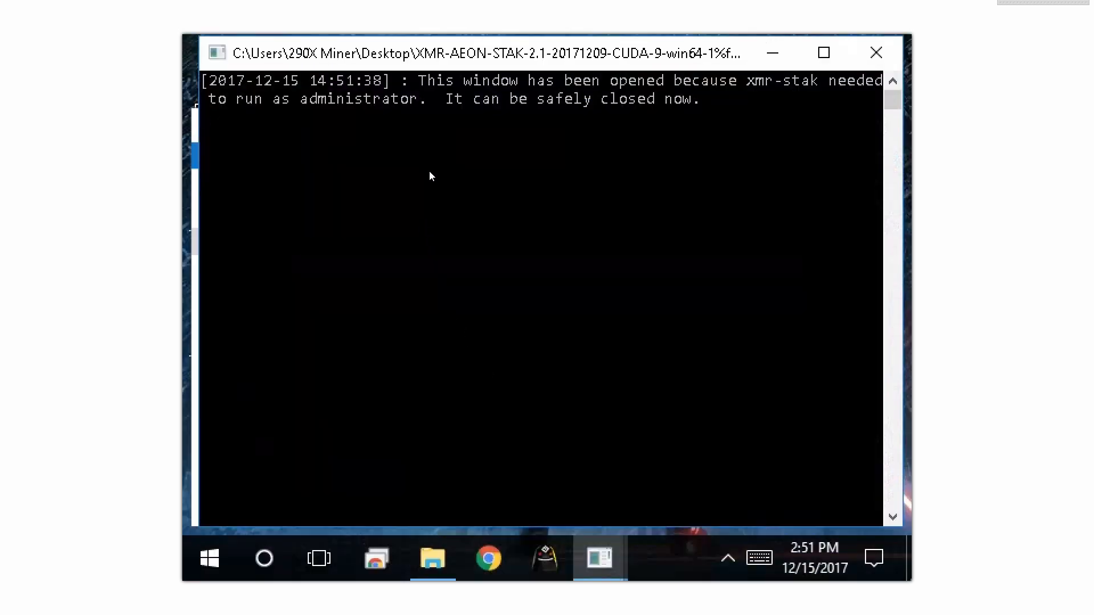
mouse_move(876, 53)
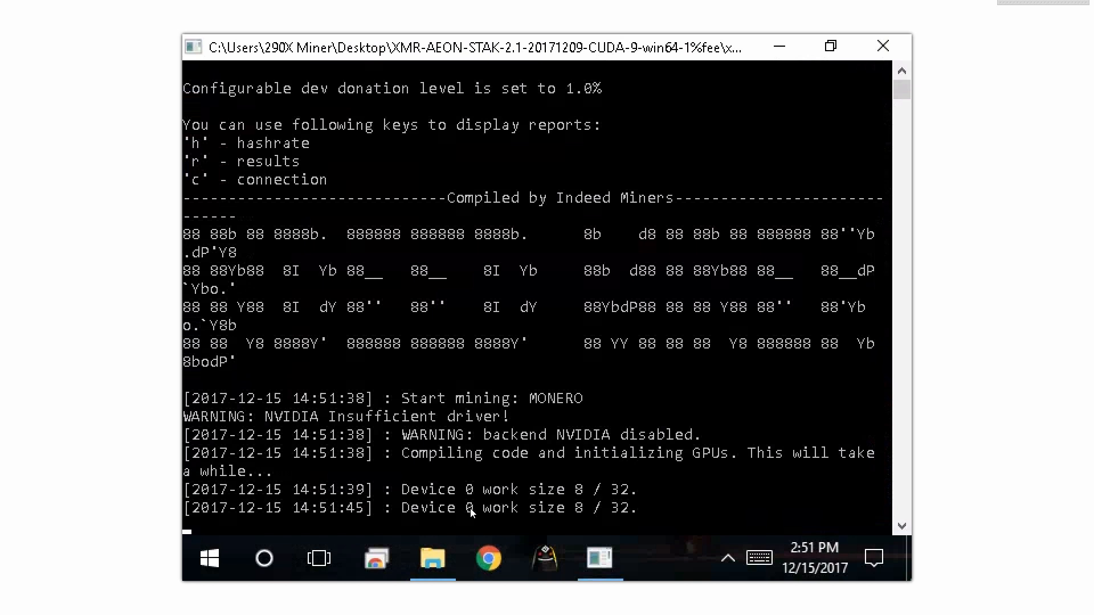
mouse_move(586, 535)
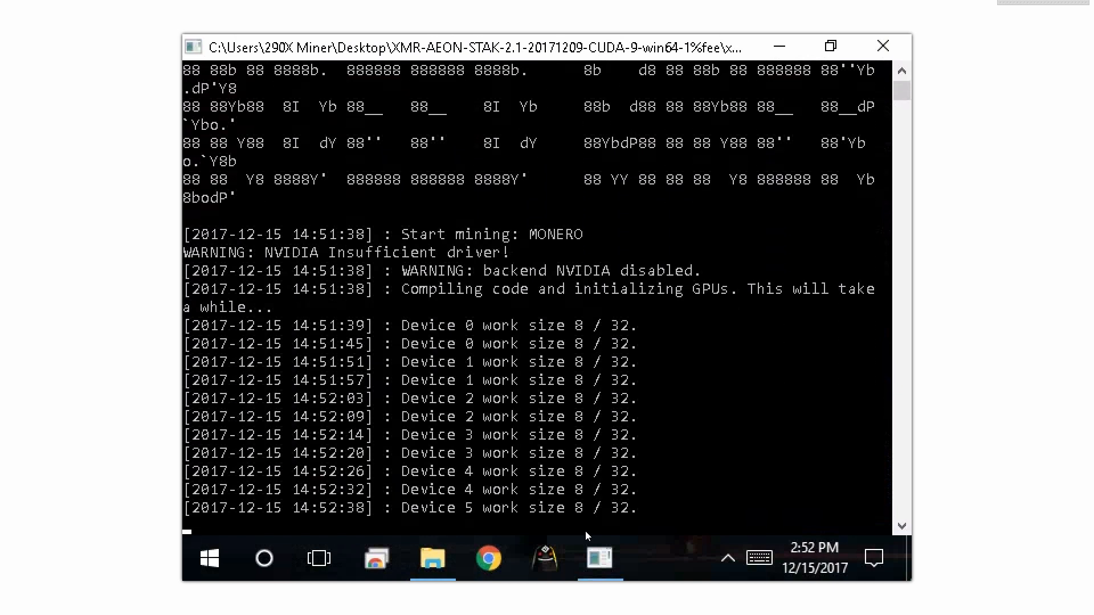
scroll(down, 3)
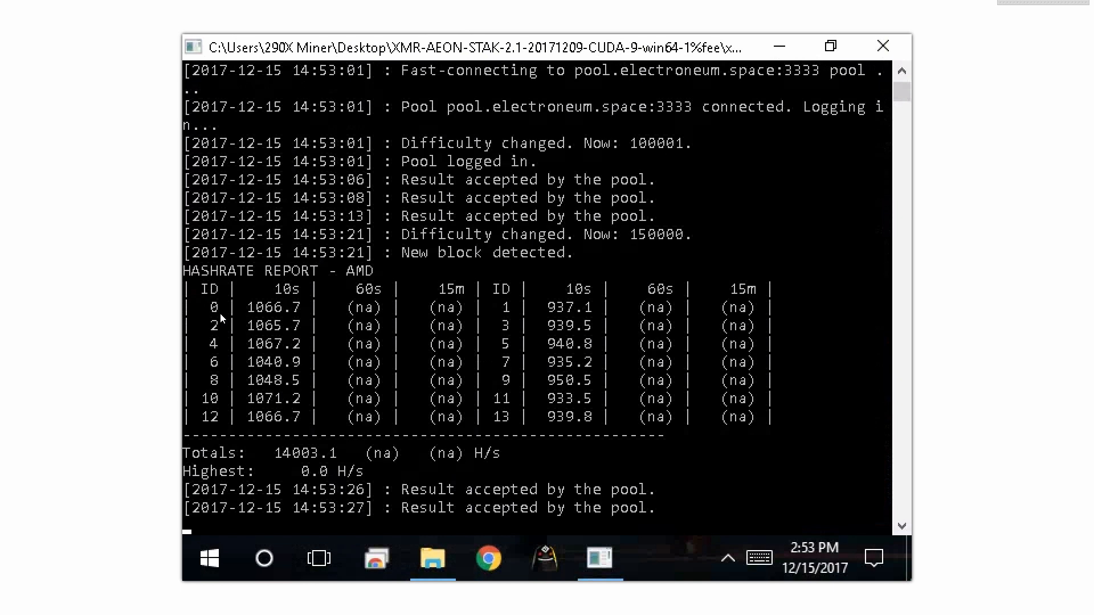
- Read the hashrate and result reports: about 14 kH/s over fourteen threads, 9/9 good results, no errors
scroll(down, 3)
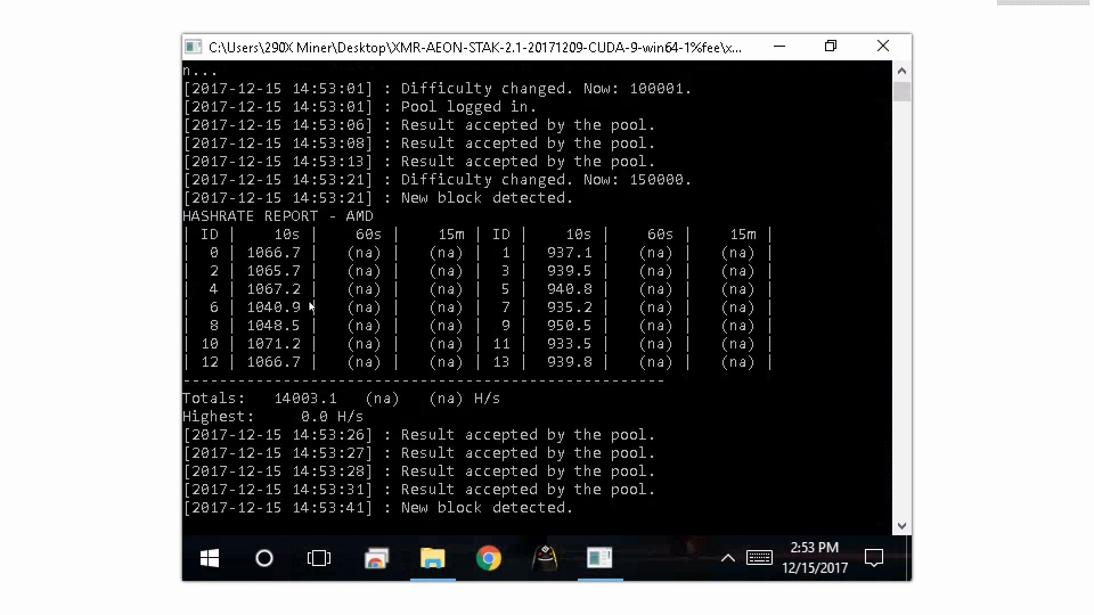
mouse_move(280, 413)
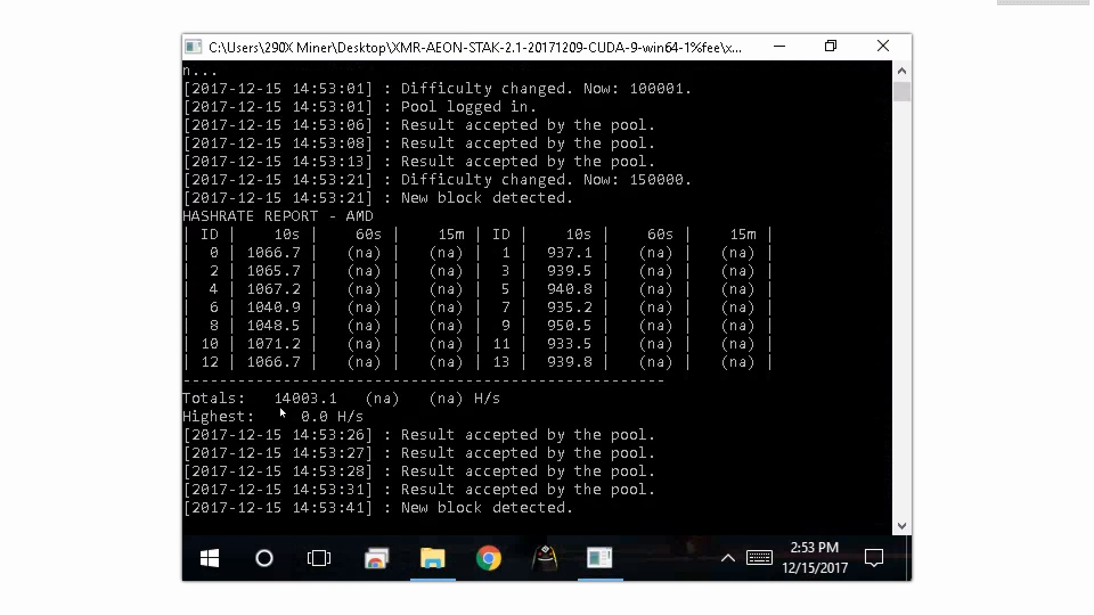
mouse_move(315, 407)
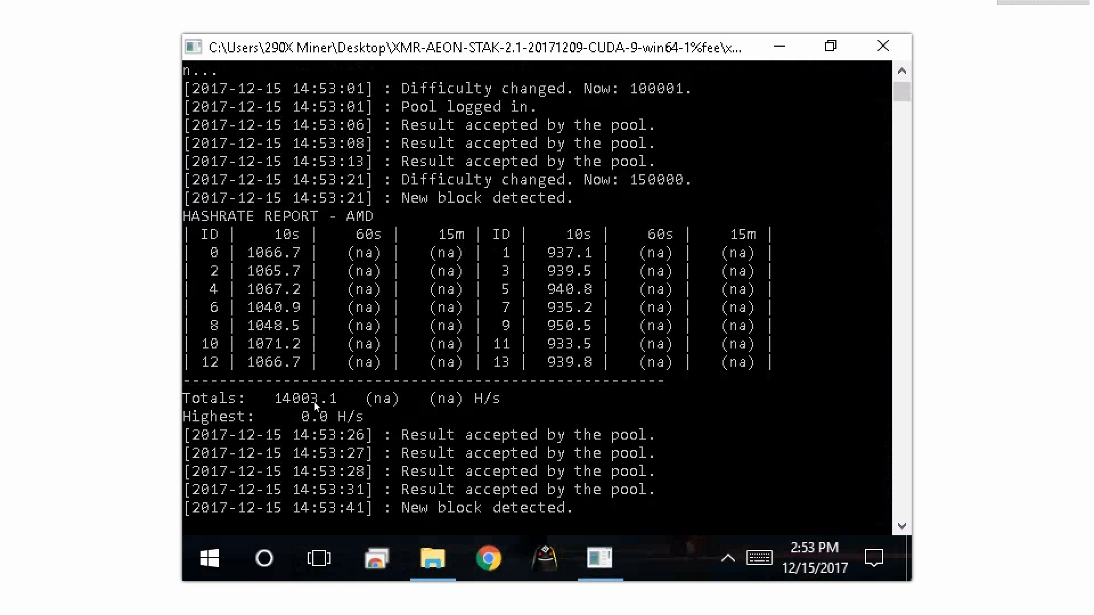
scroll(down, 3)
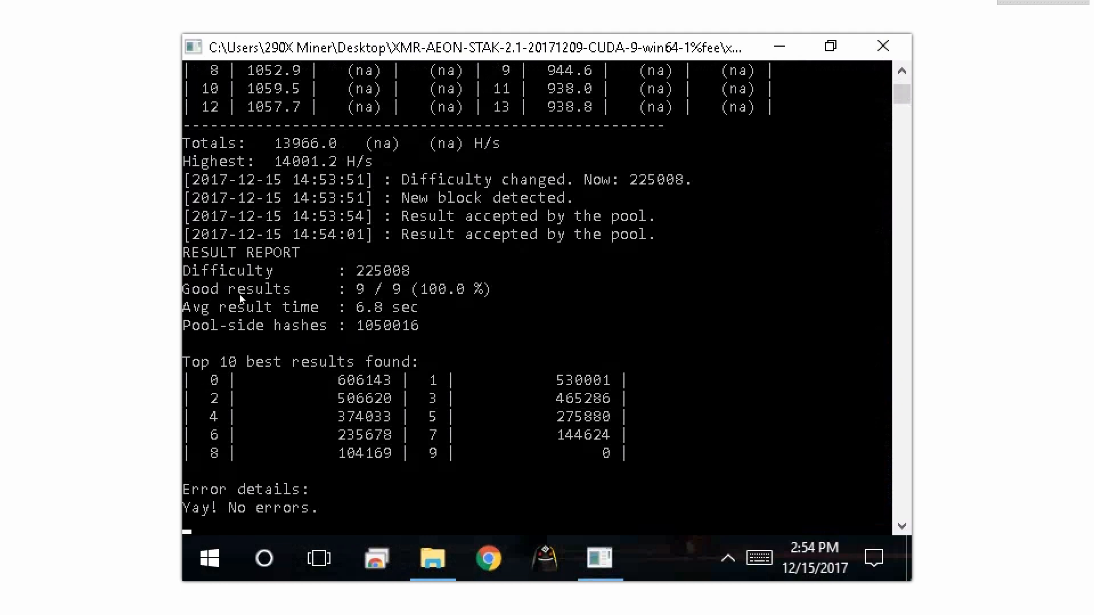
mouse_move(425, 319)
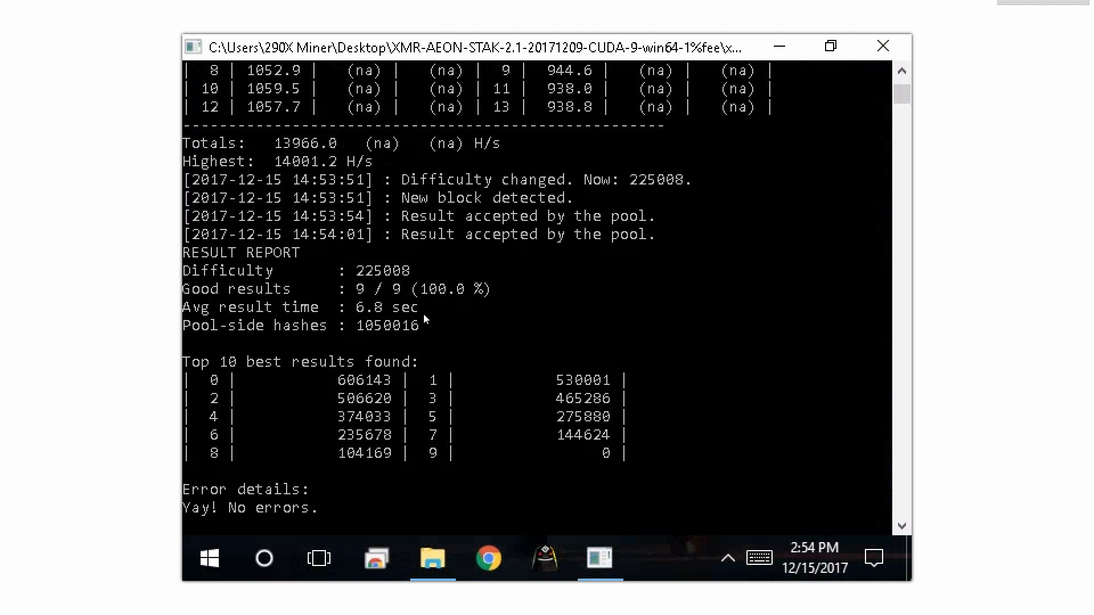
mouse_move(452, 451)
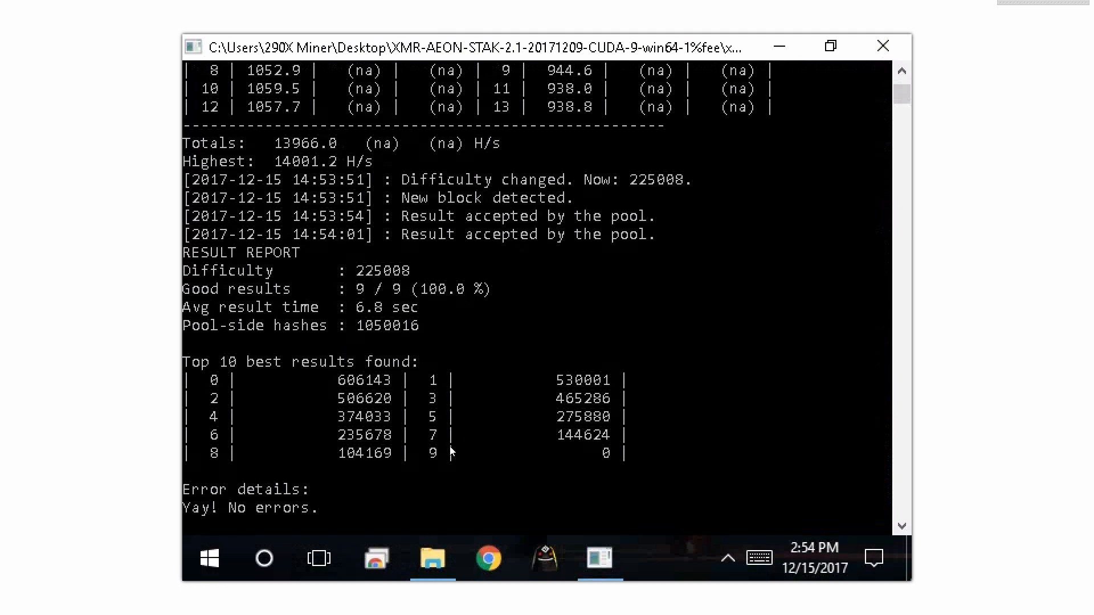
scroll(down, 3)
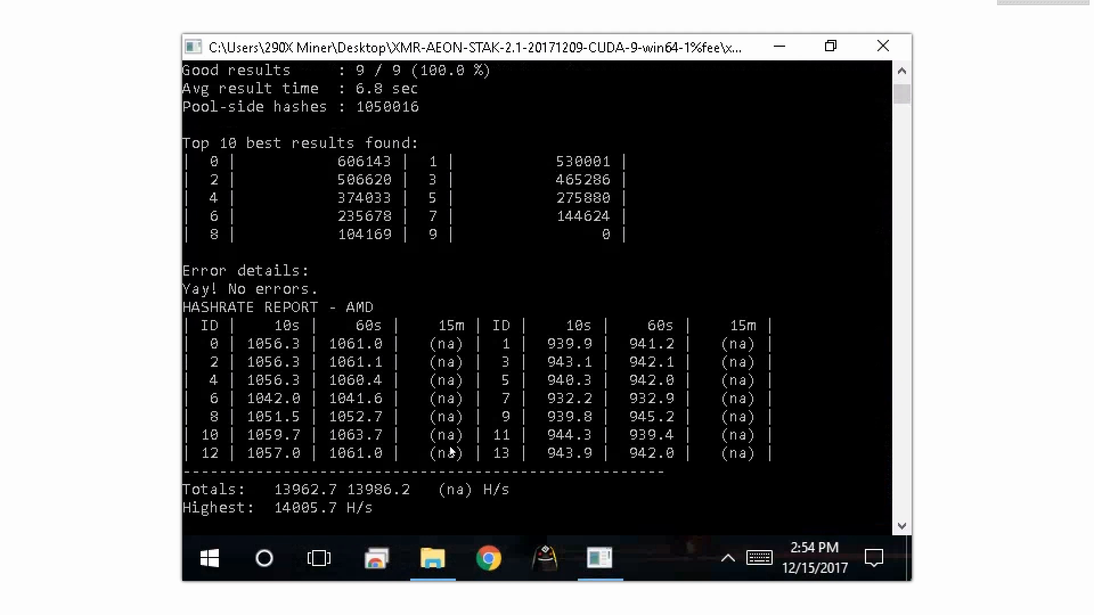